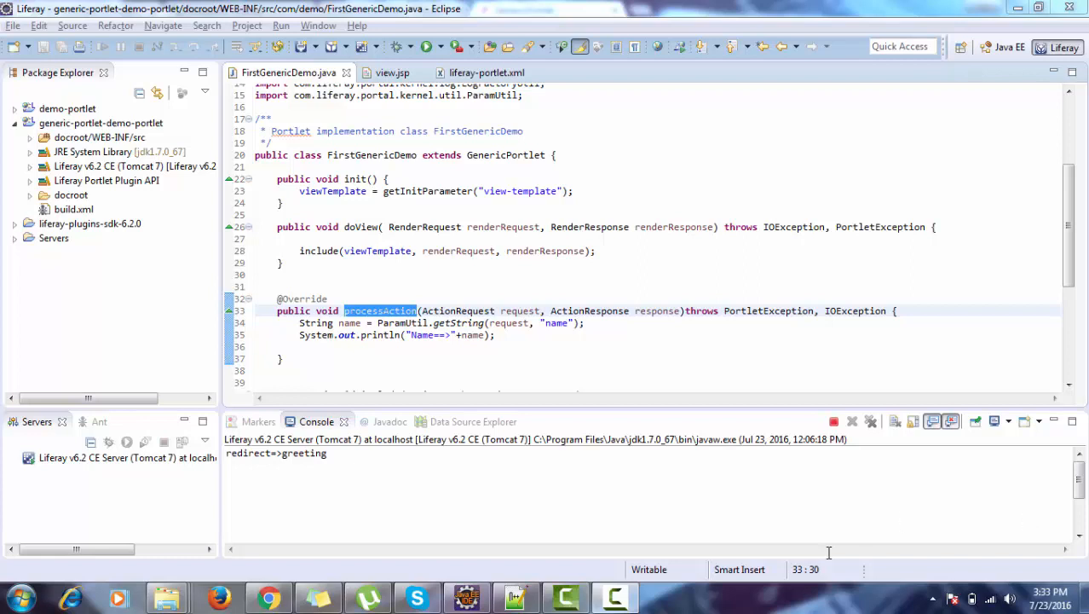
pyautogui.moveTo(363, 219)
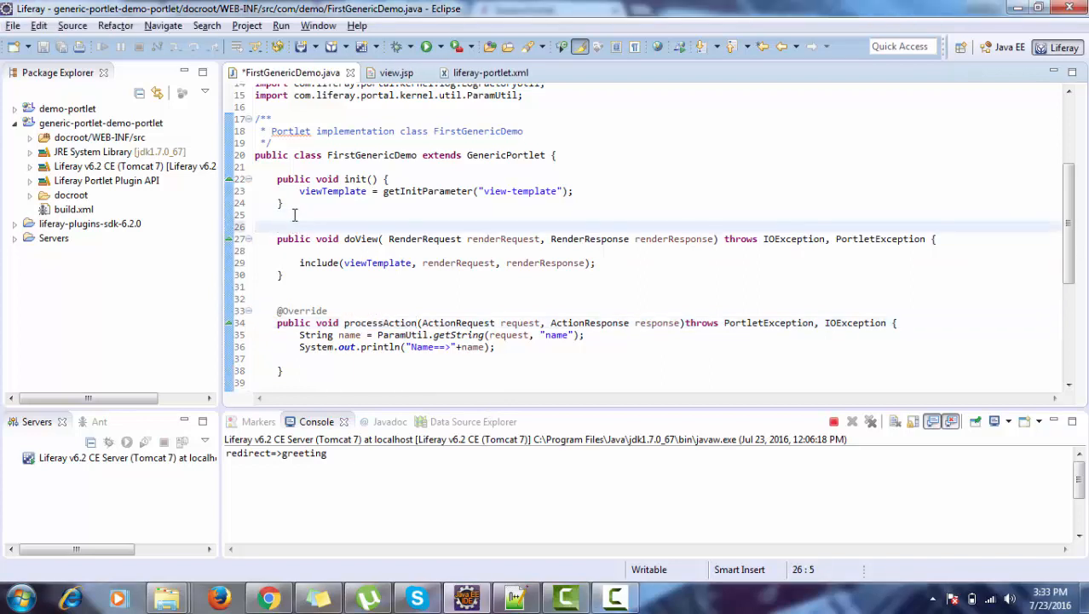
pyautogui.write('@Ove')
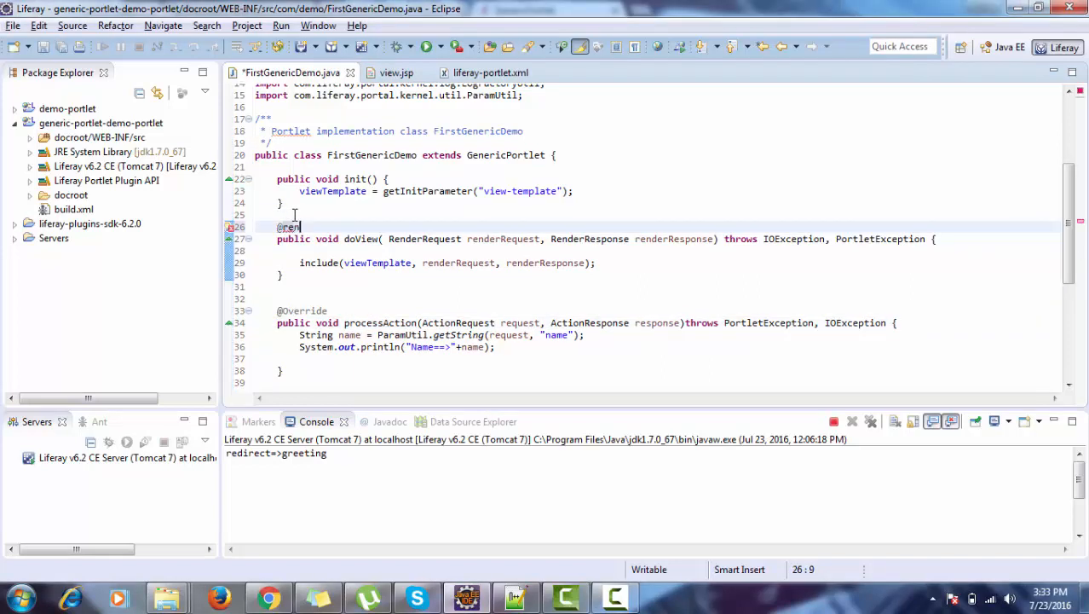
pyautogui.write('RenderMode')
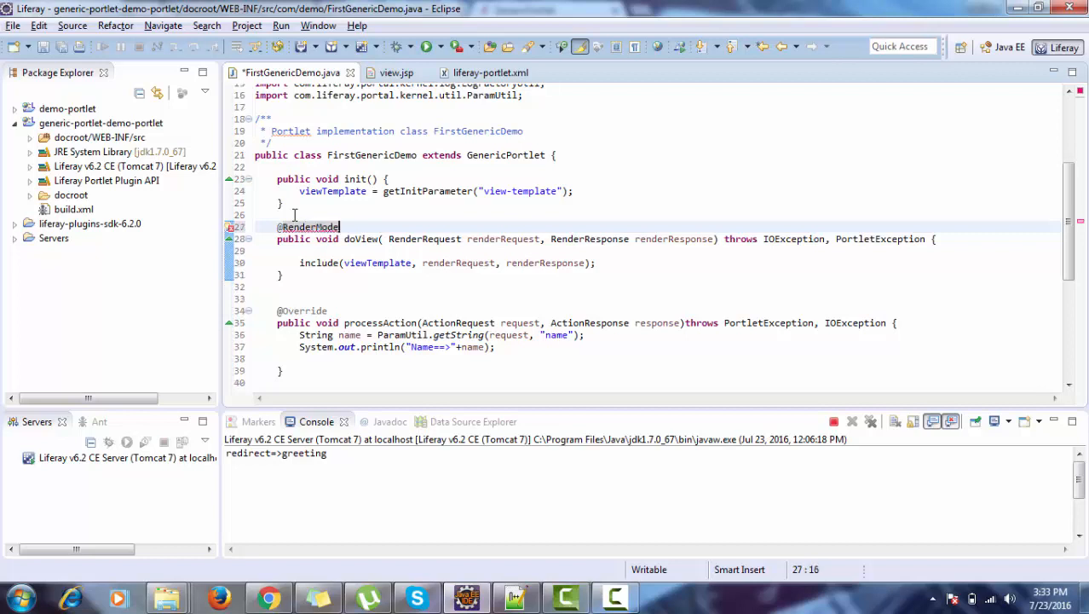
pyautogui.write('()')
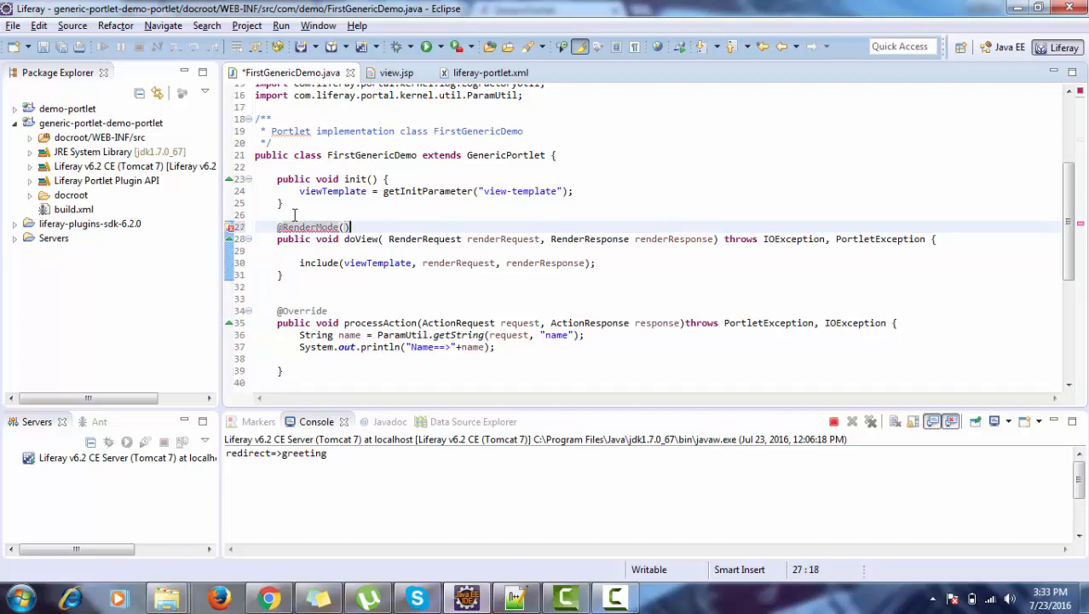
pyautogui.write('nam')
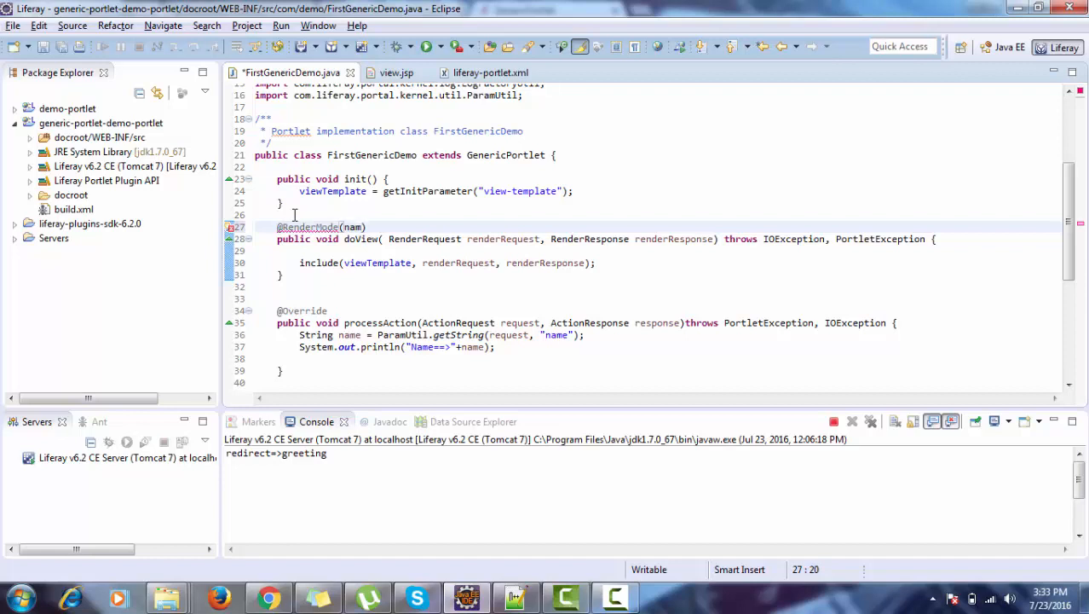
pyautogui.write('e="')
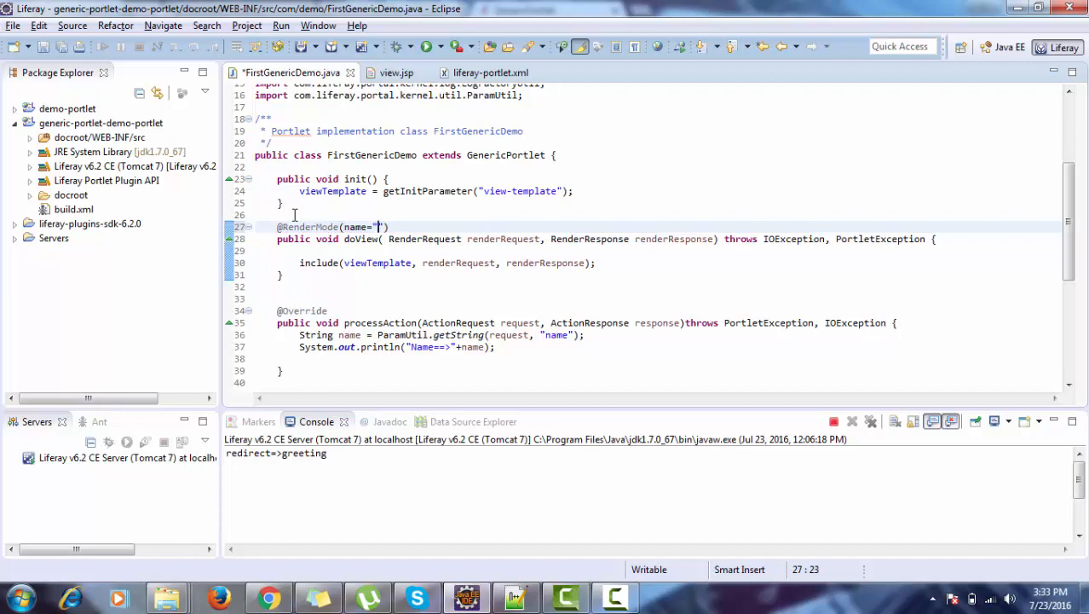
pyautogui.write('VIEW')
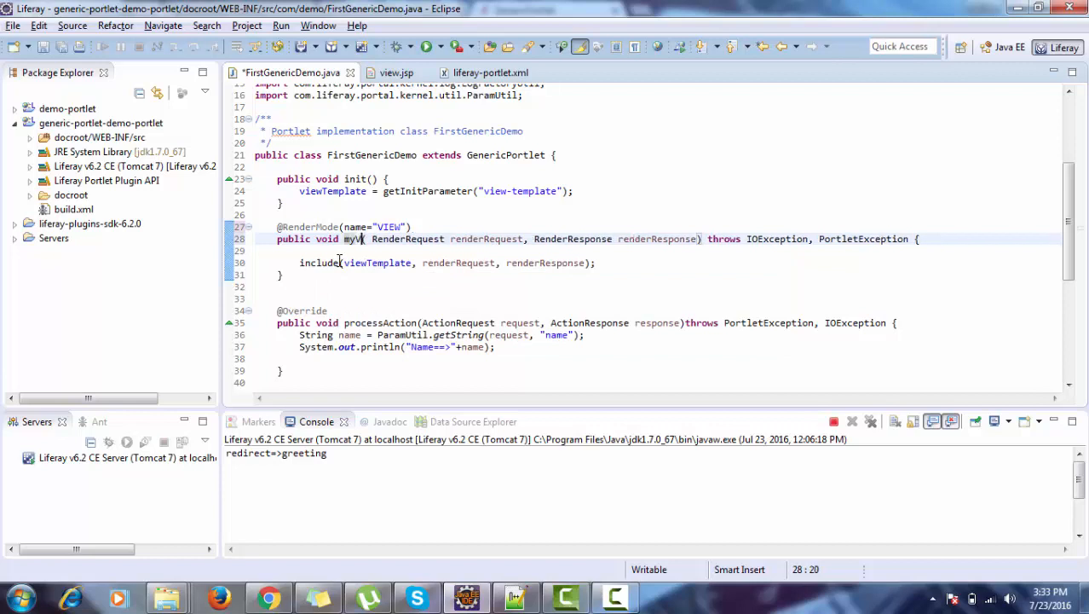
pyautogui.write('iew')
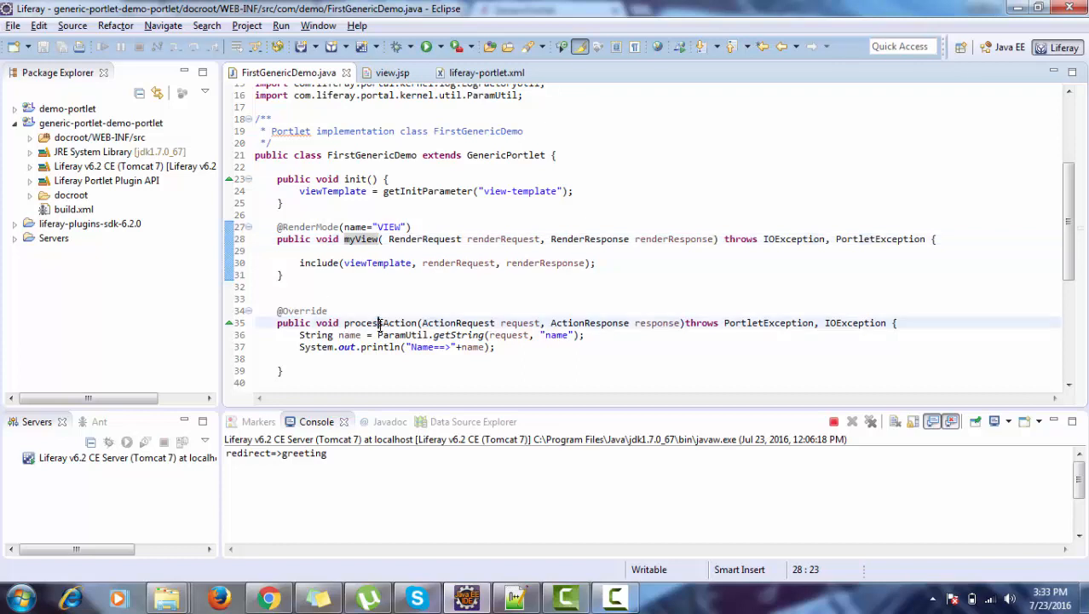
pyautogui.doubleClick(378, 322)
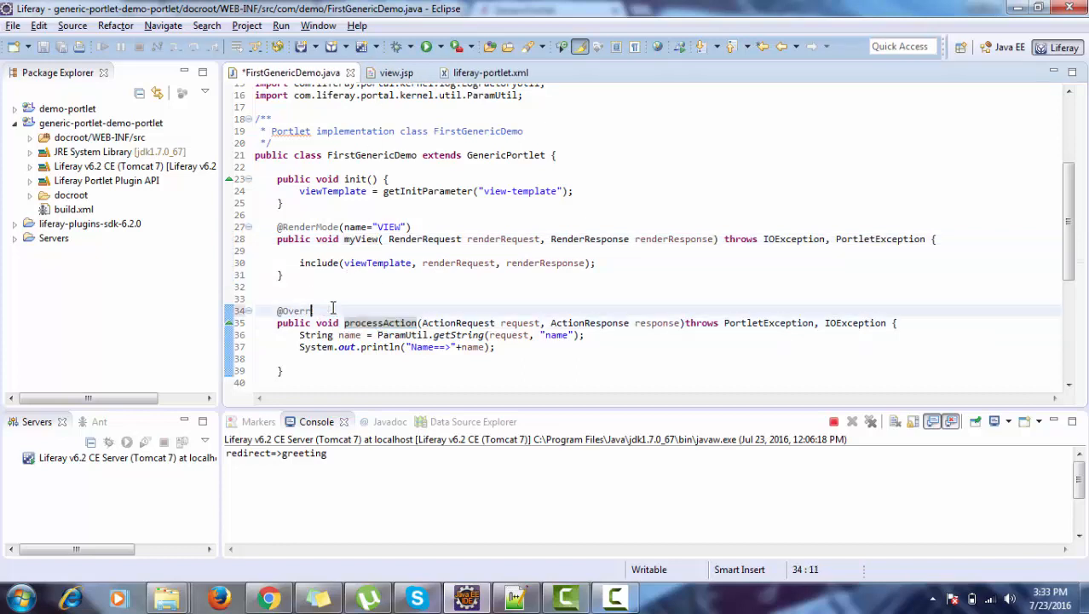
pyautogui.press('BackSpace')
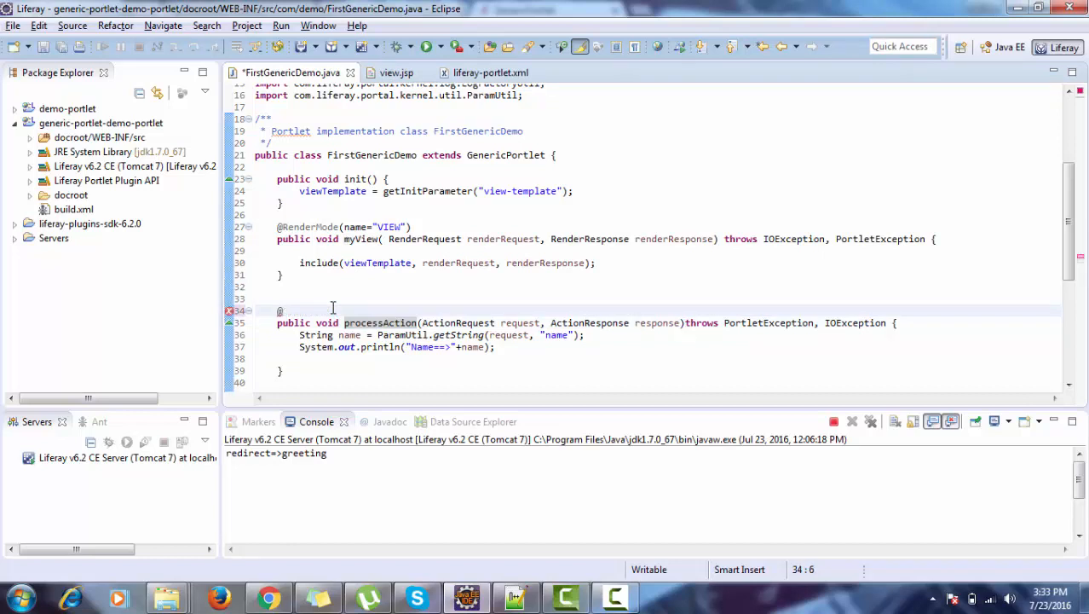
pyautogui.write('p')
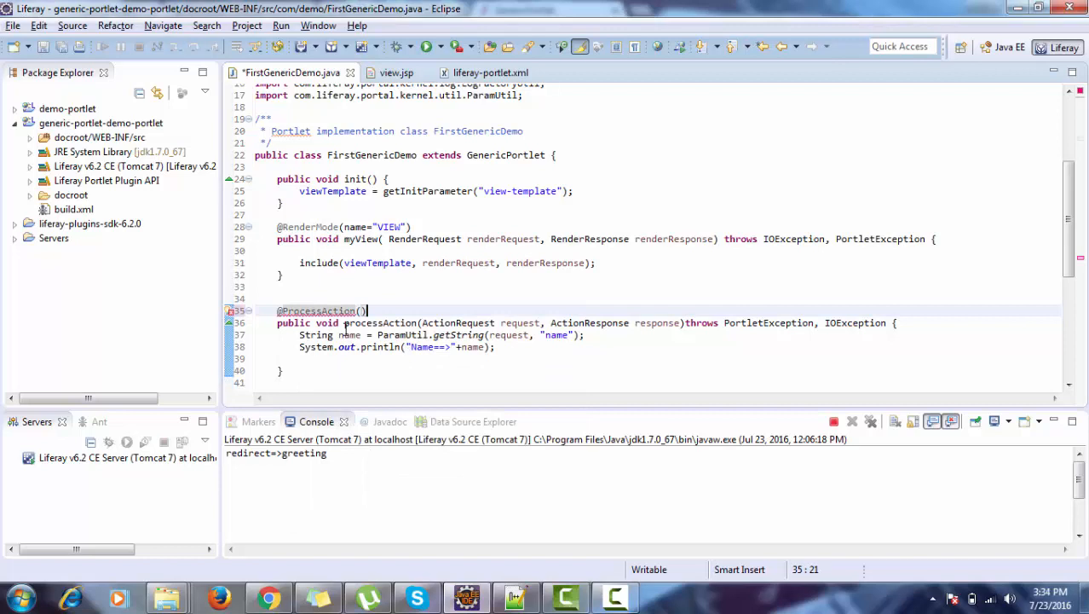
pyautogui.write('name')
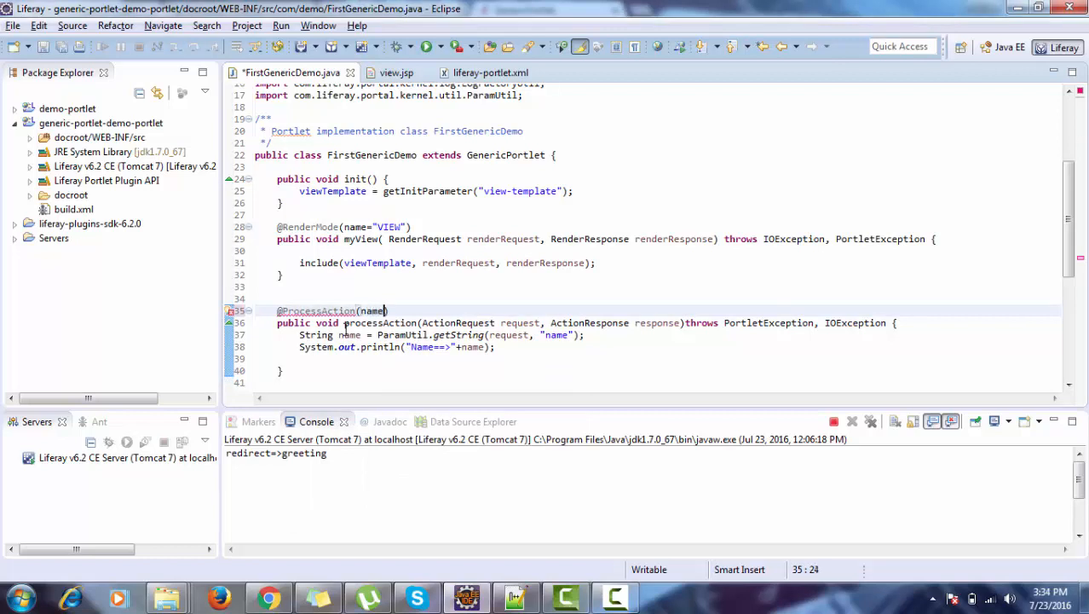
pyautogui.write('""')
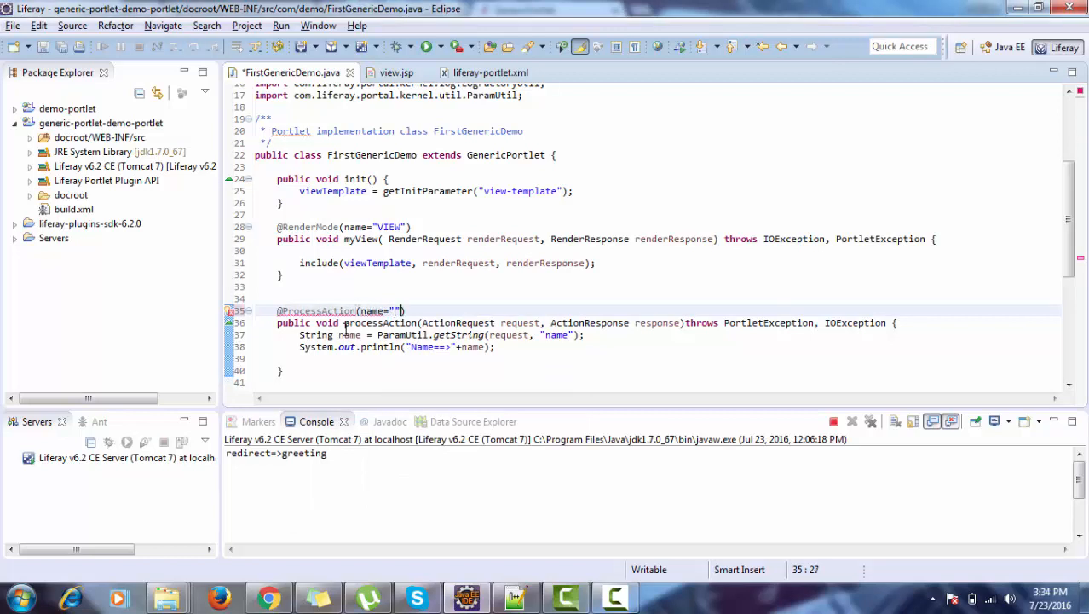
pyautogui.write('MyAction')
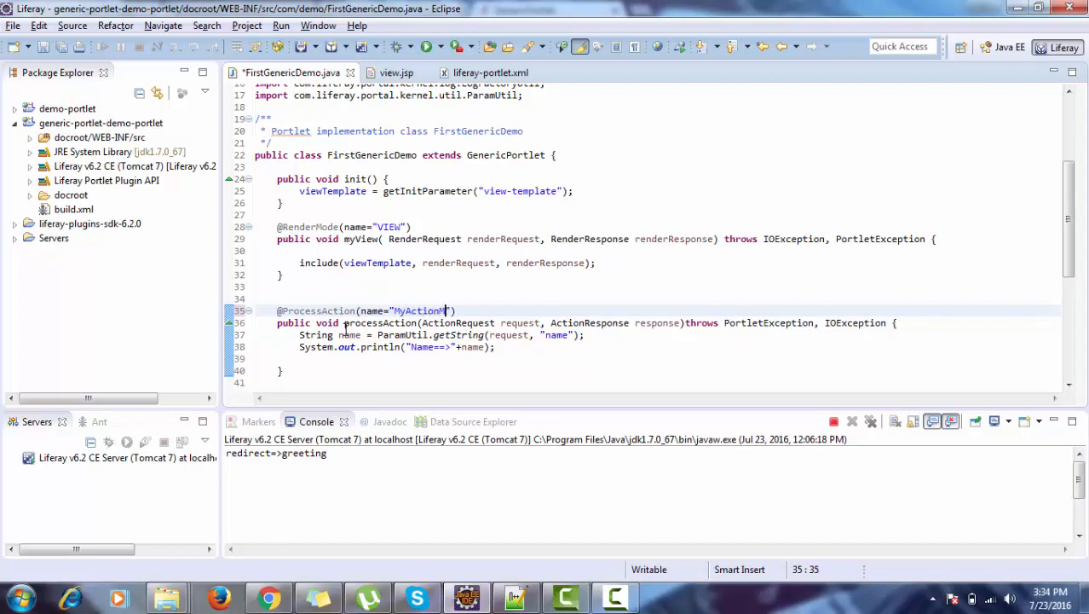
pyautogui.write('Method')
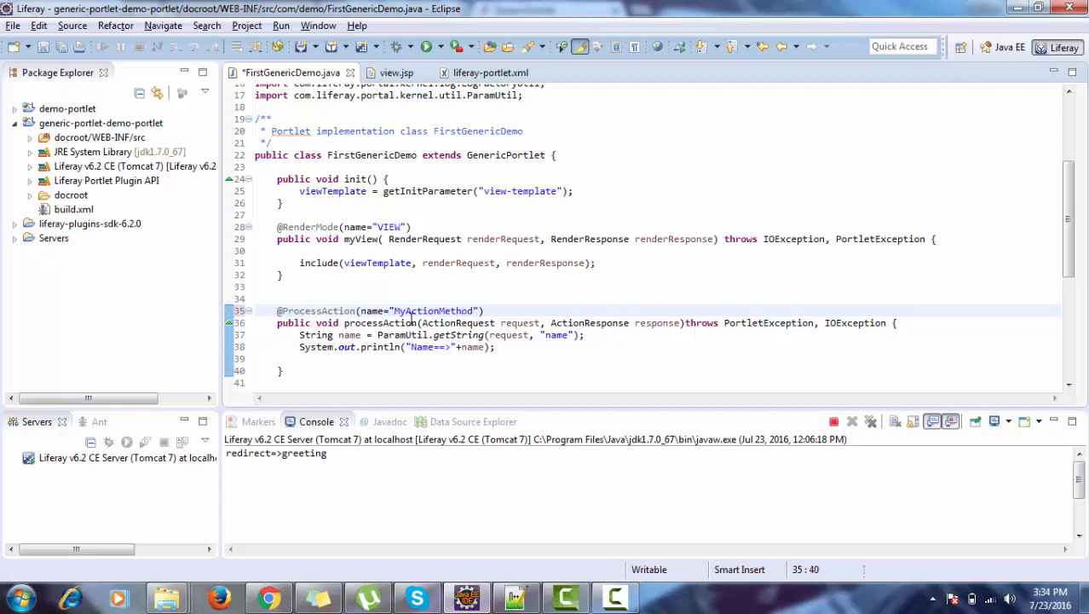
# - Rename the processAction method to MyActionMethod
pyautogui.doubleClick(432, 310)
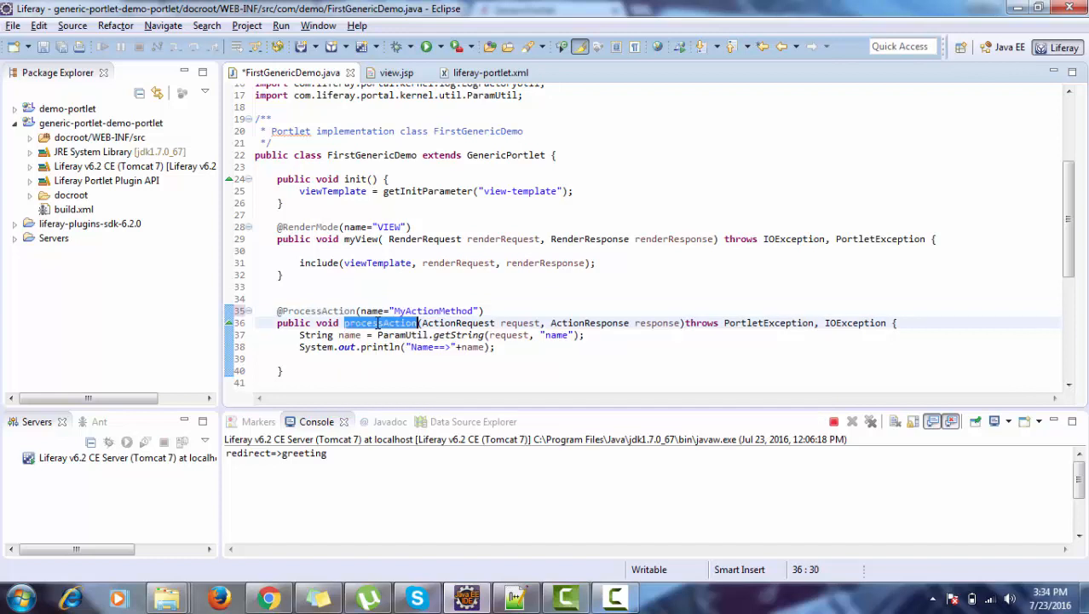
pyautogui.write('MyActionMethod')
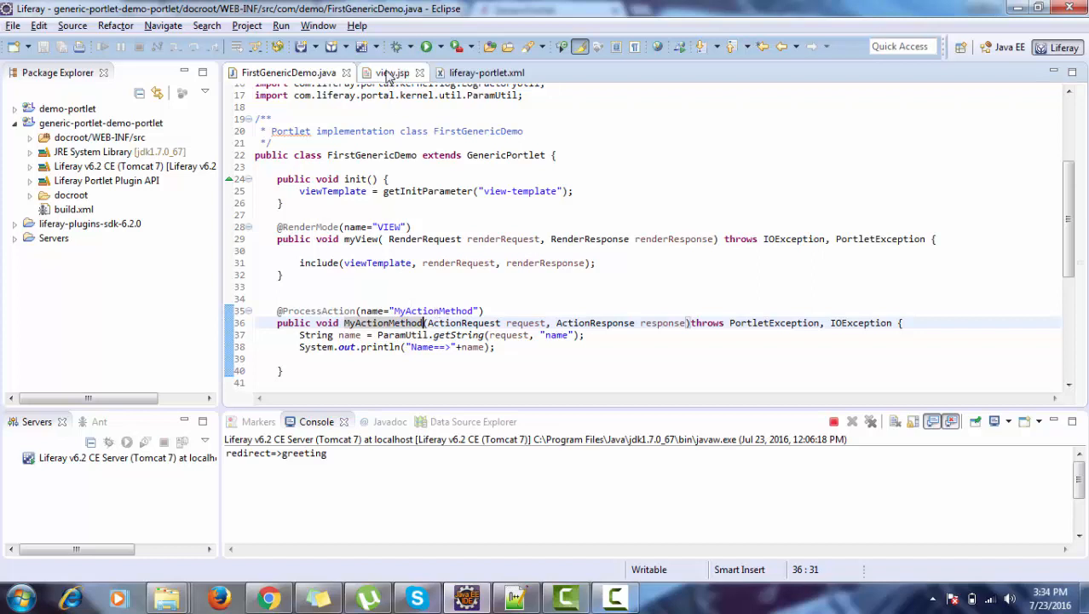
# - Check the actionURL name in view.jsp and change the annotation name to myActionMethod
pyautogui.click(392, 72)
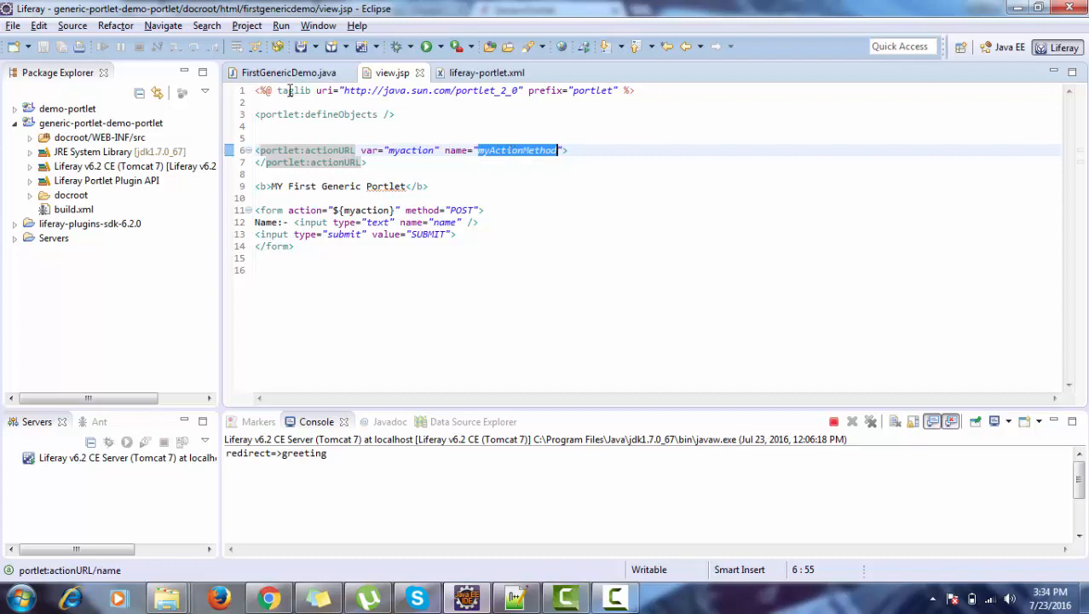
pyautogui.click(288, 71)
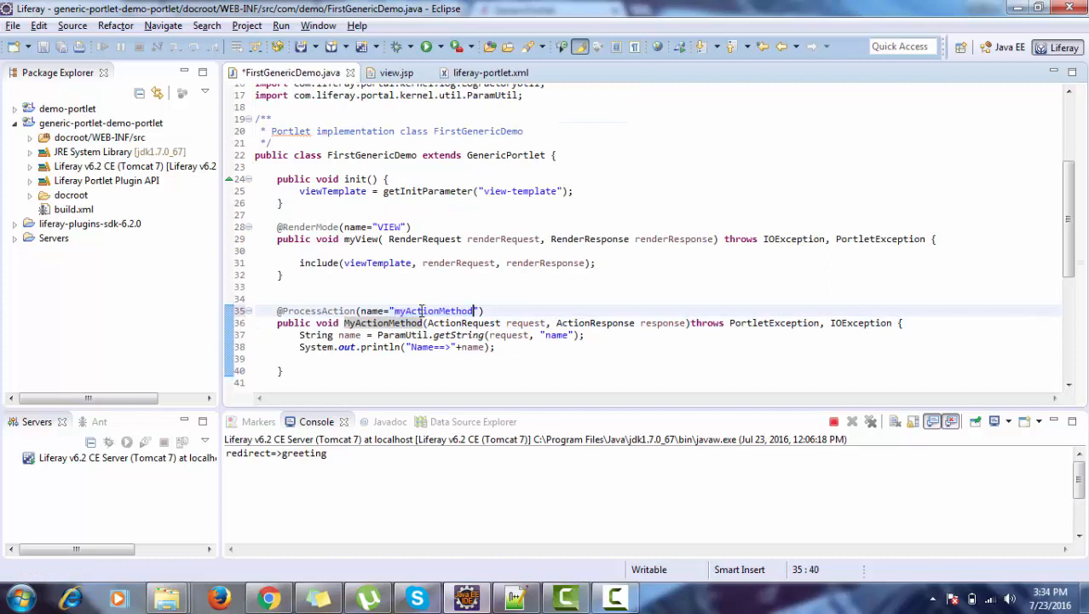
pyautogui.doubleClick(382, 322)
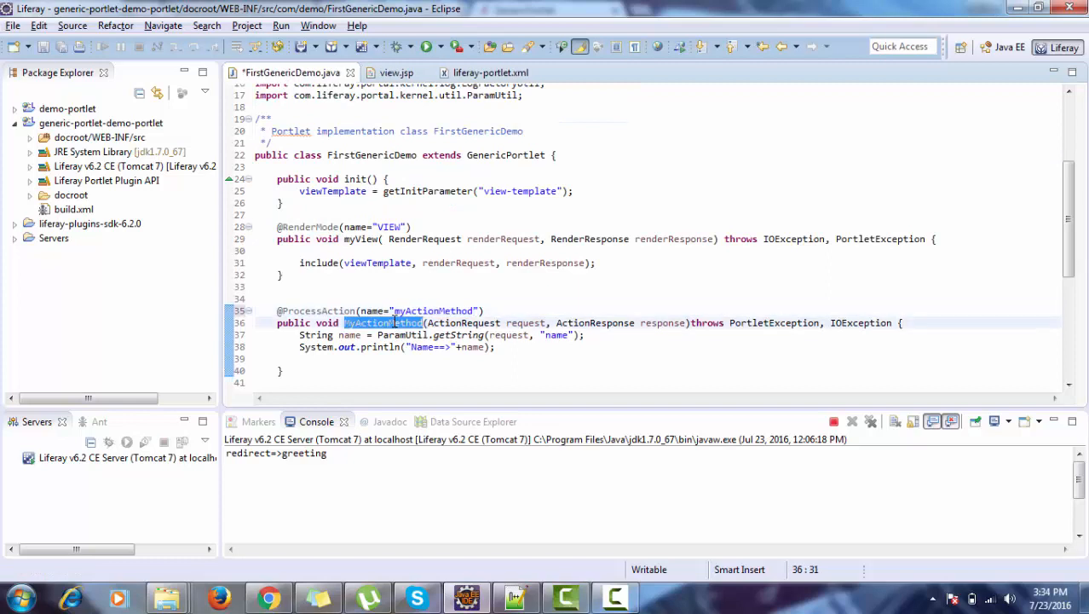
# - Run build.xml as an Ant build to redeploy, then bring up the Liferay portal page in Chrome
pyautogui.click(71, 207)
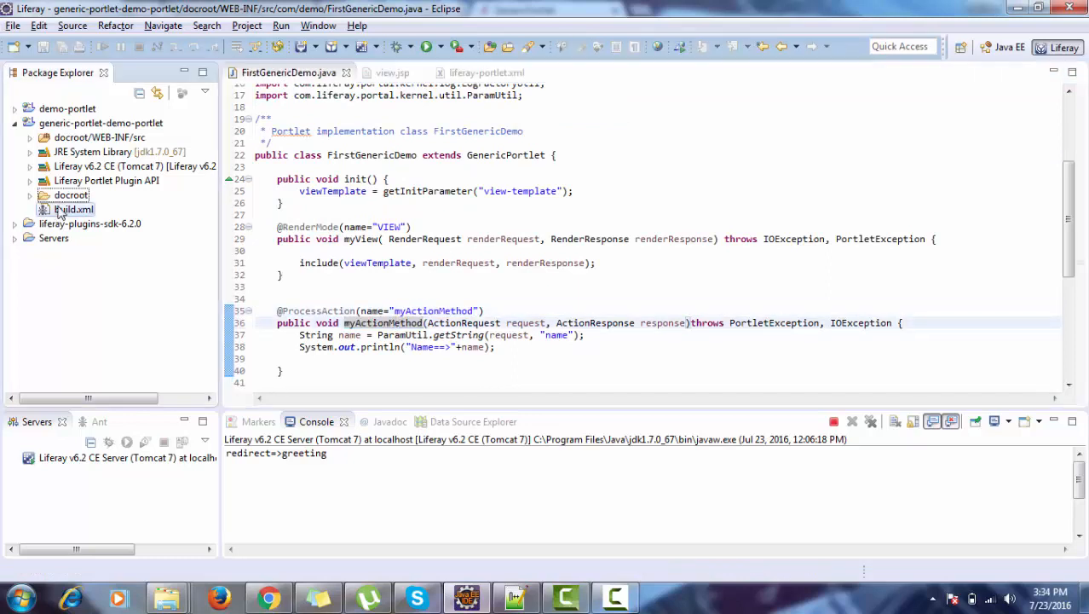
pyautogui.rightClick(74, 208)
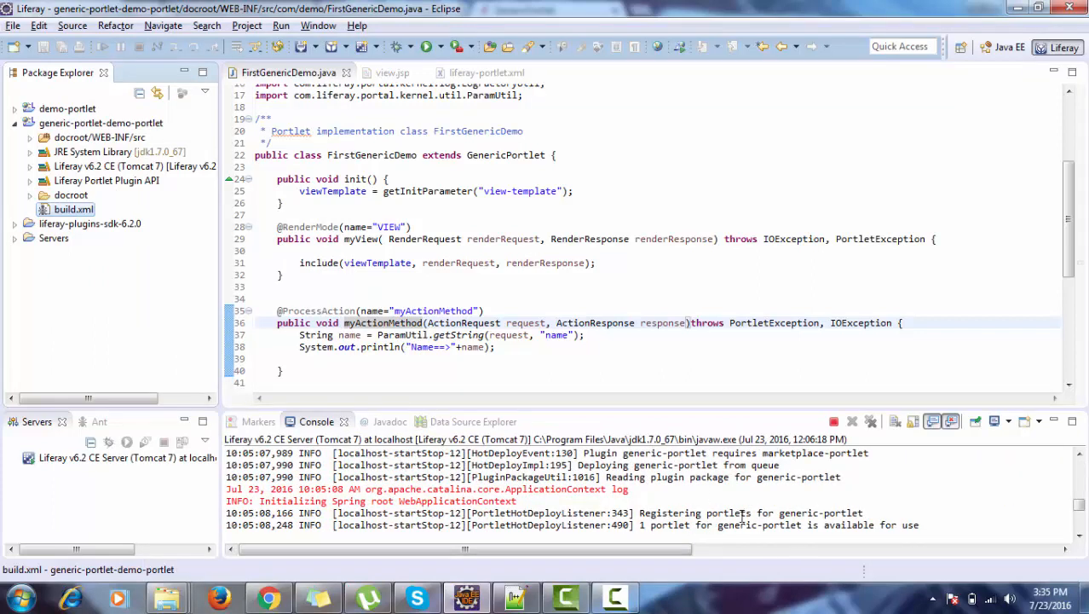
pyautogui.click(269, 596)
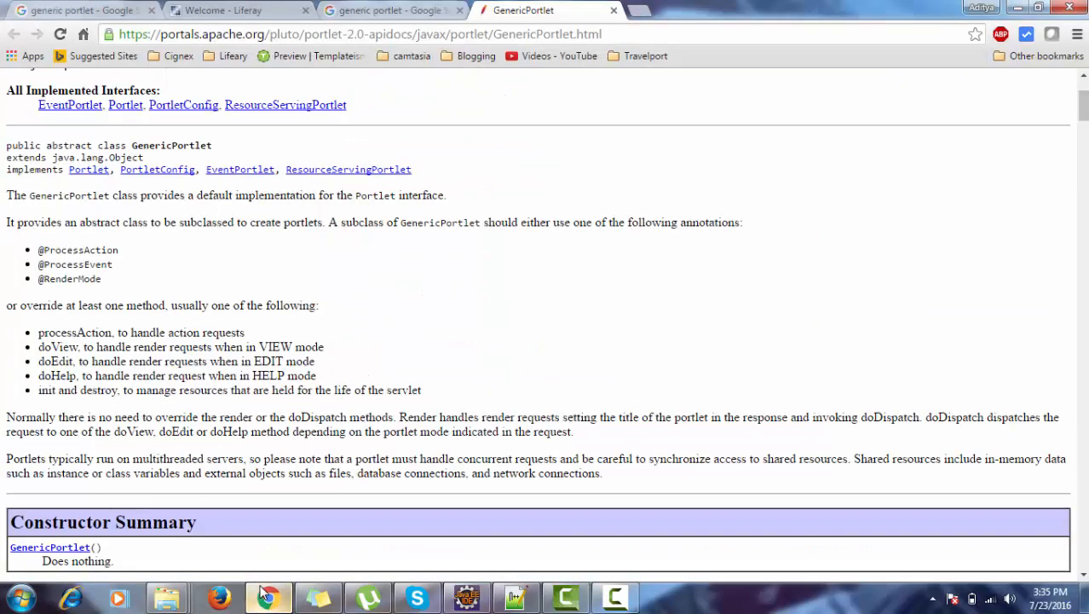
pyautogui.click(224, 10)
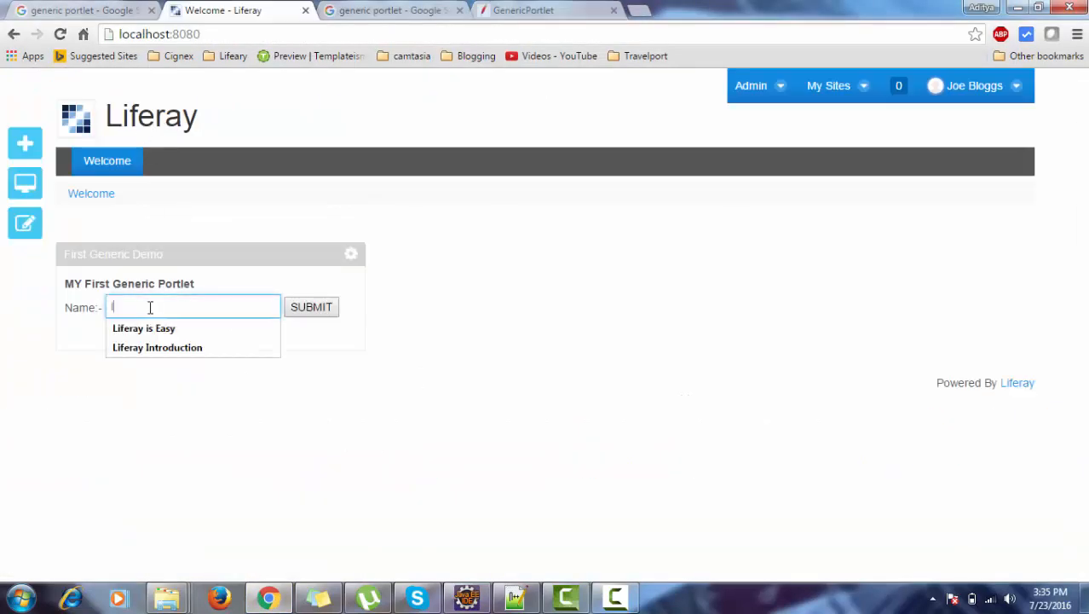
# - Submit 'Liferay is Easy' in the portlet form and confirm Name=Liferay is Easy in the Console
pyautogui.click(143, 327)
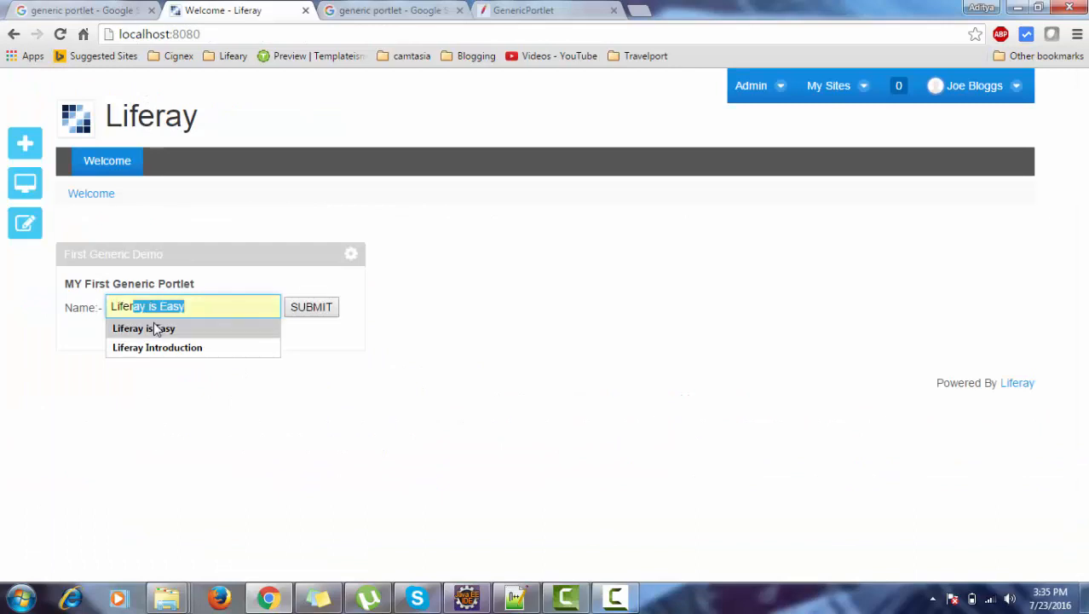
pyautogui.click(310, 306)
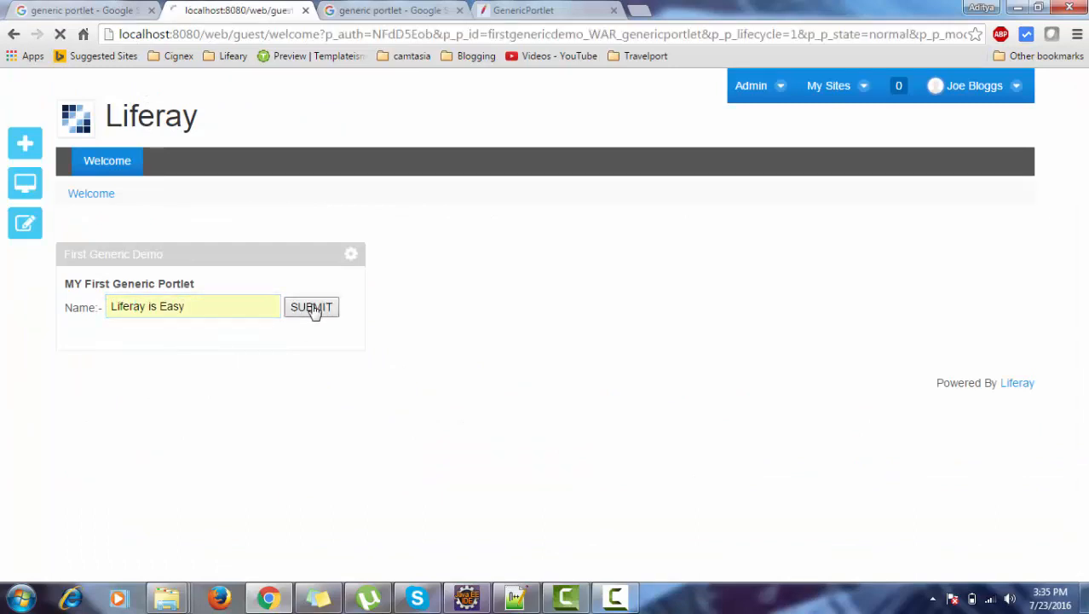
pyautogui.click(310, 307)
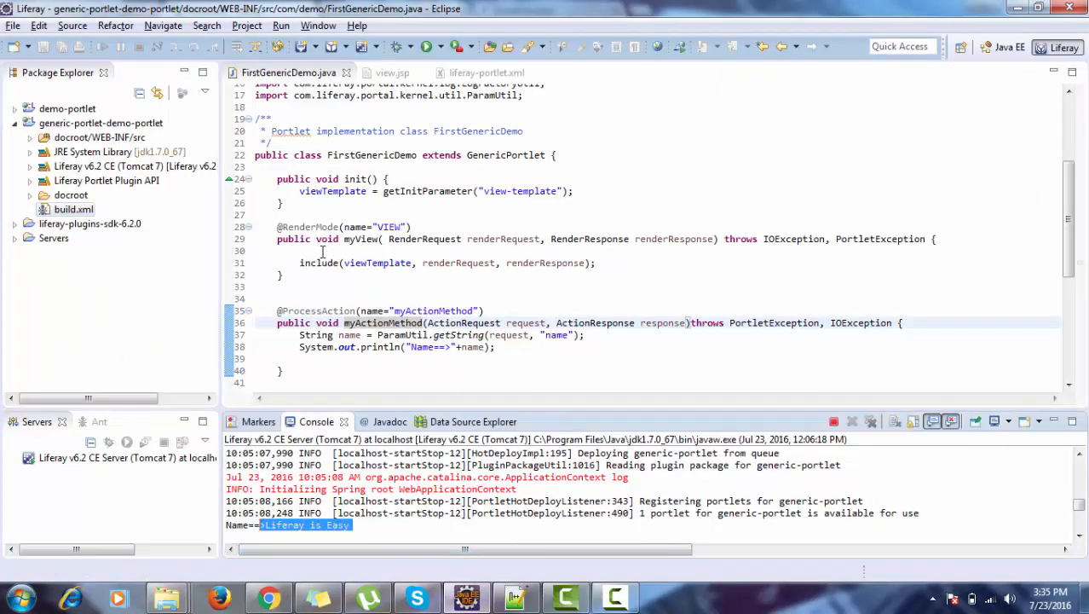
pyautogui.click(392, 72)
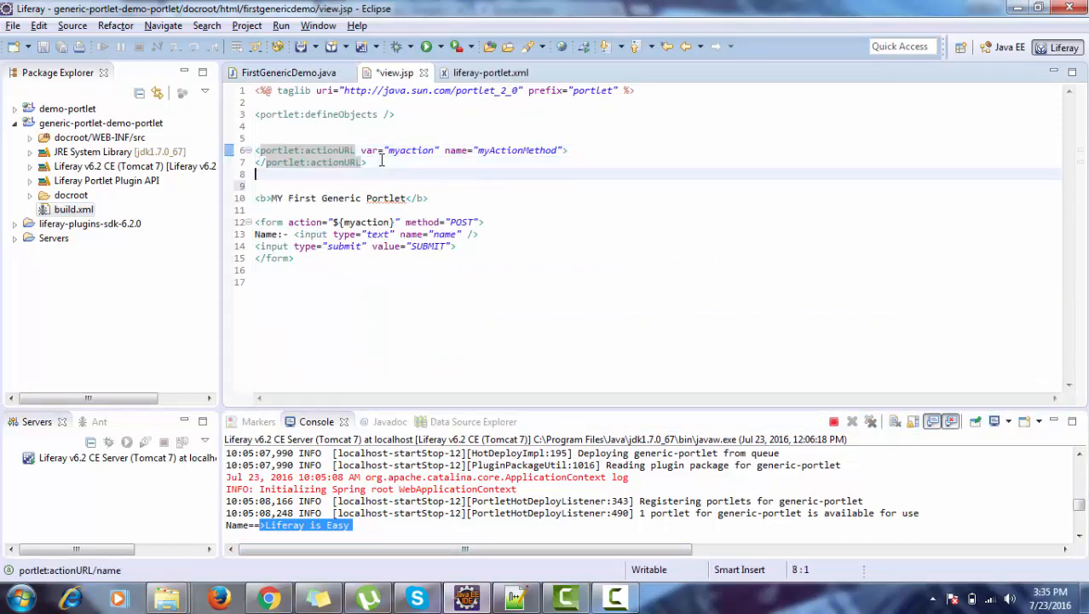
# - Add <portlet:renderURL var="myRenderURL"></portlet:renderURL> to view.jsp
pyautogui.write('<portlet:renderURL var>')
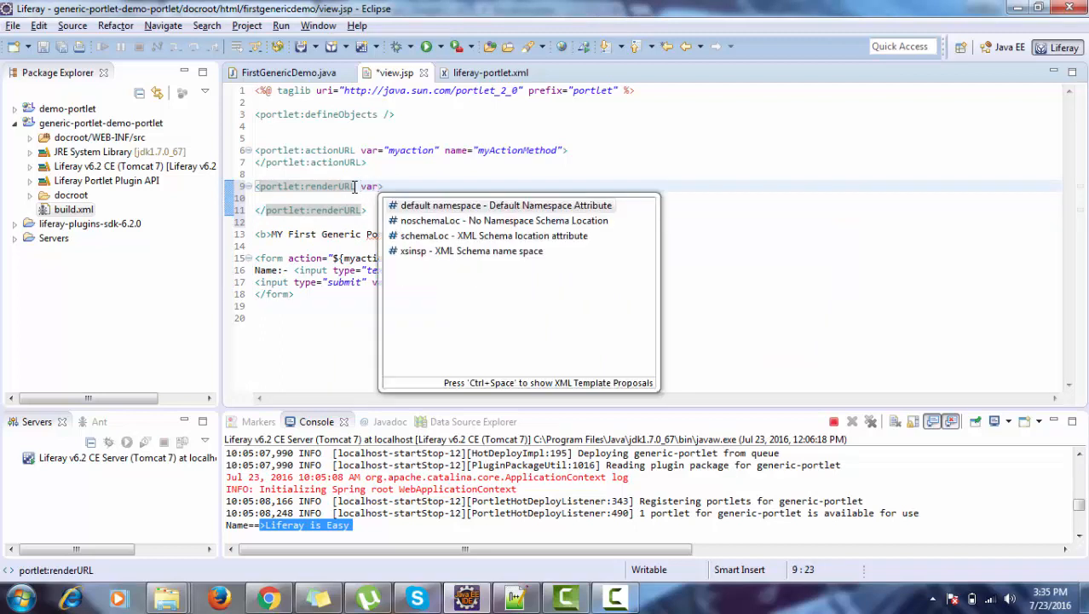
pyautogui.write('="')
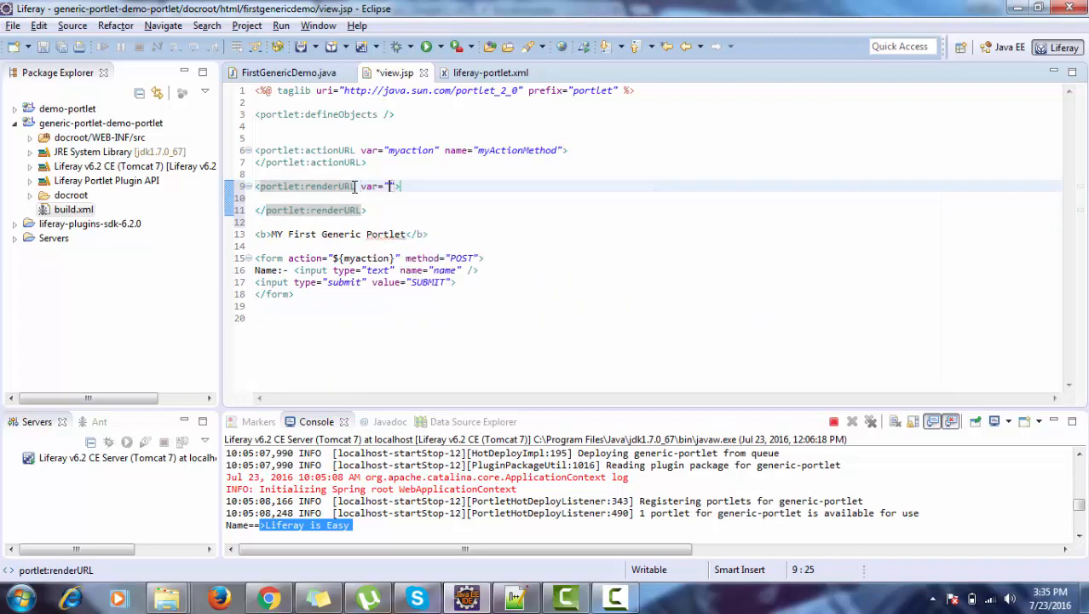
pyautogui.write('myRender')
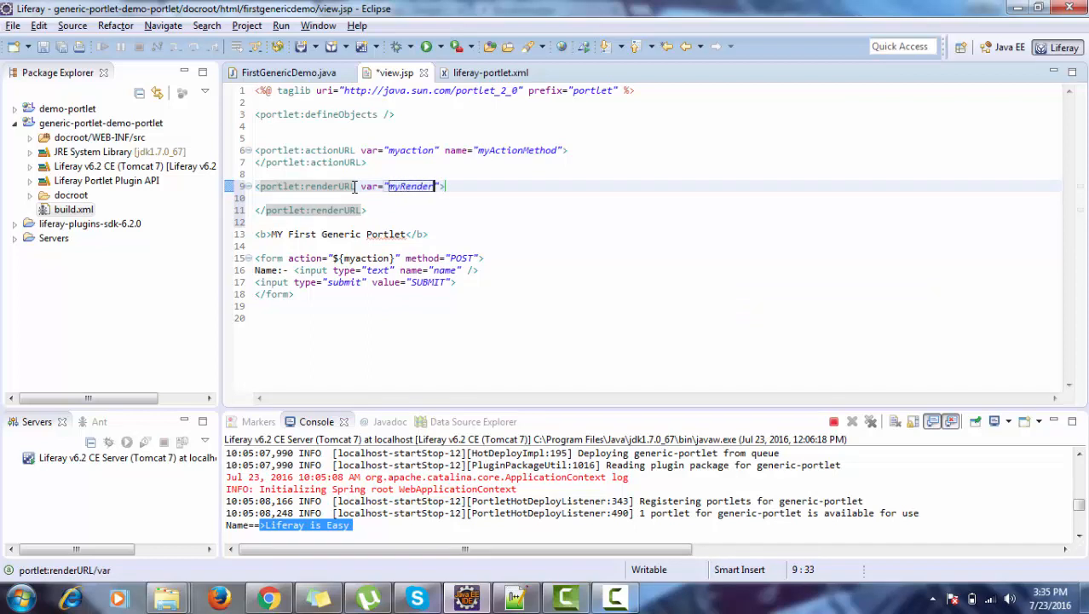
pyautogui.write('URL')
pyautogui.click(656, 317)
pyautogui.write('<a href=""></a>')
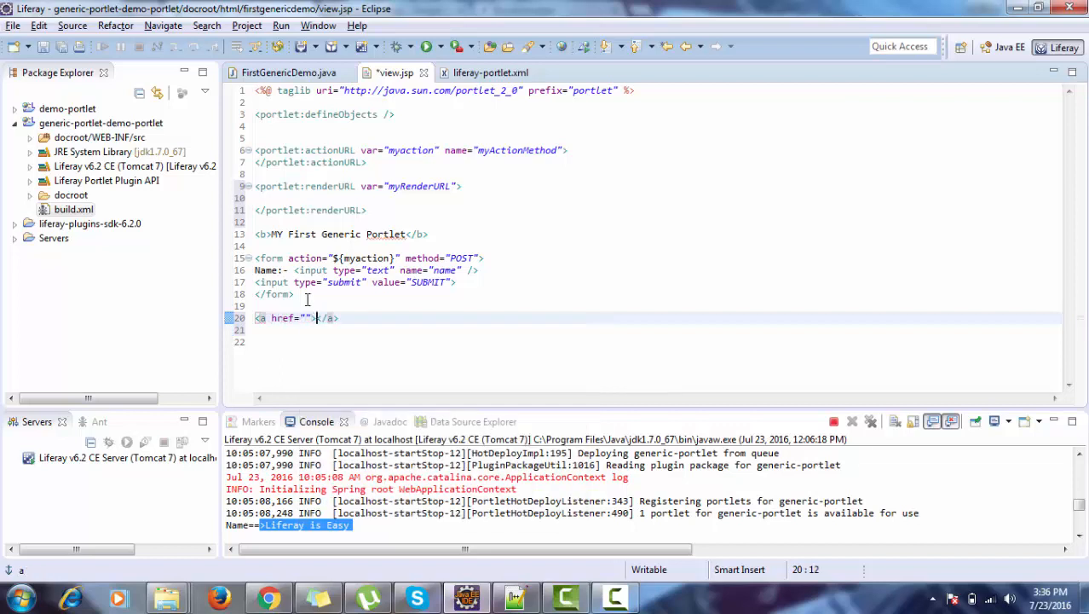
# - Add a 'Click for Greeting' link with href ${myRenderURL}
pyautogui.write('Click fp')
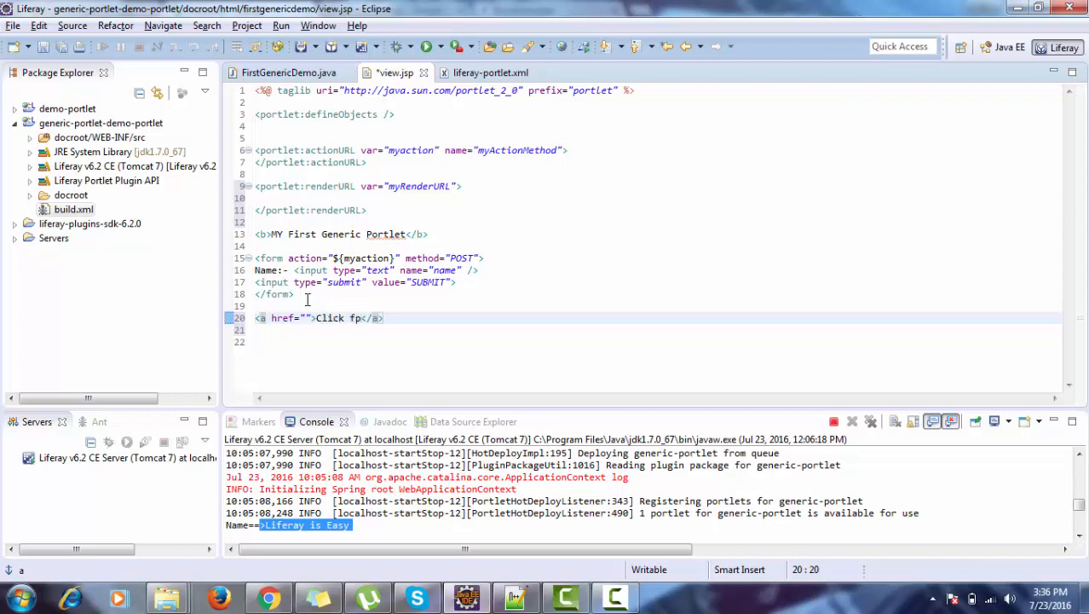
pyautogui.write('or Greeting')
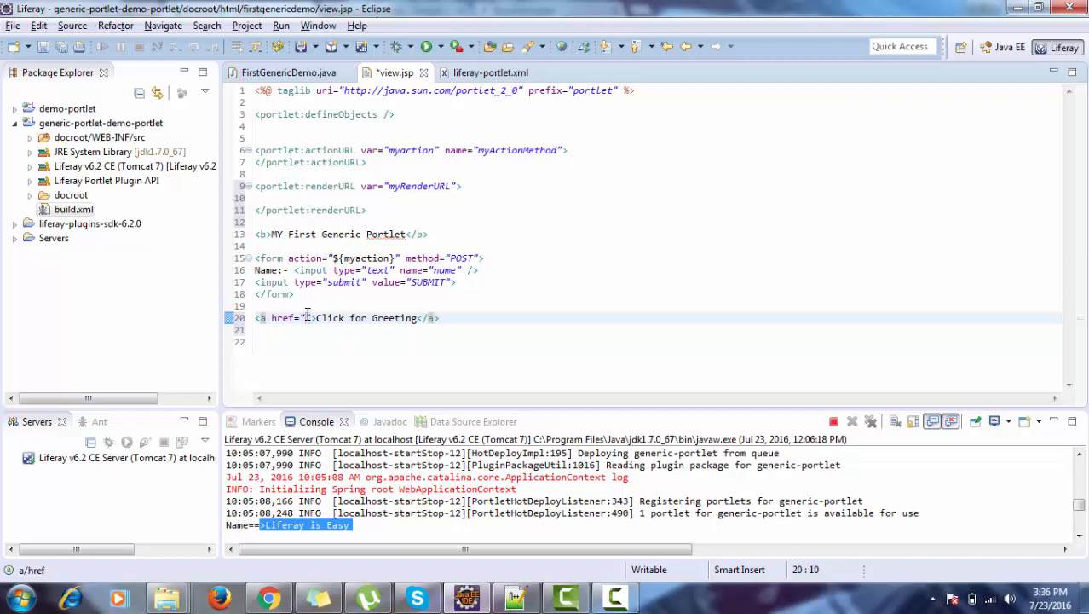
pyautogui.write('${ }')
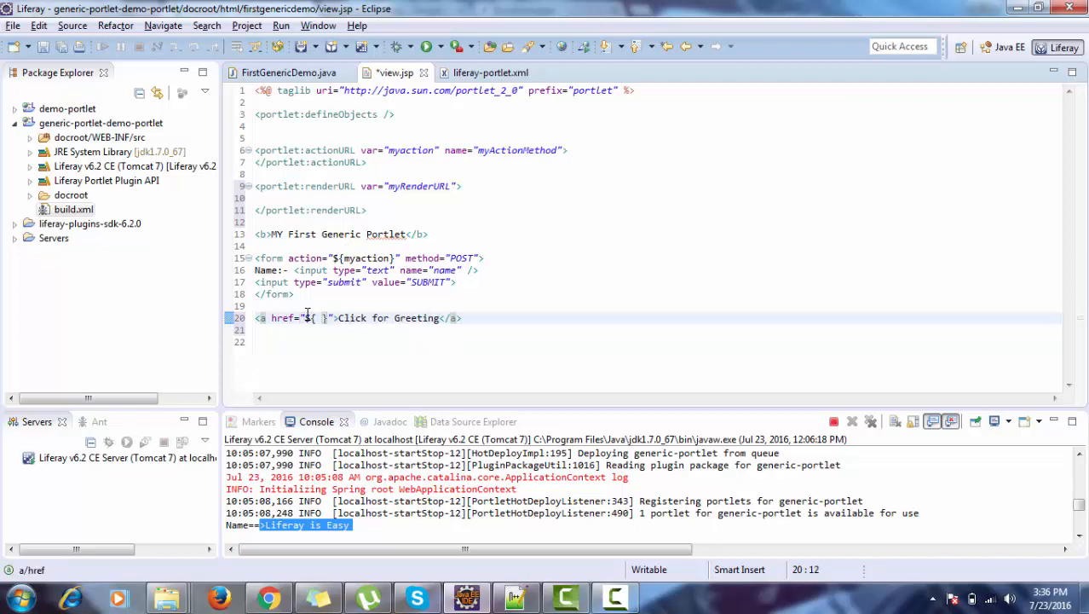
pyautogui.doubleClick(418, 186)
pyautogui.write('myRenderURL')
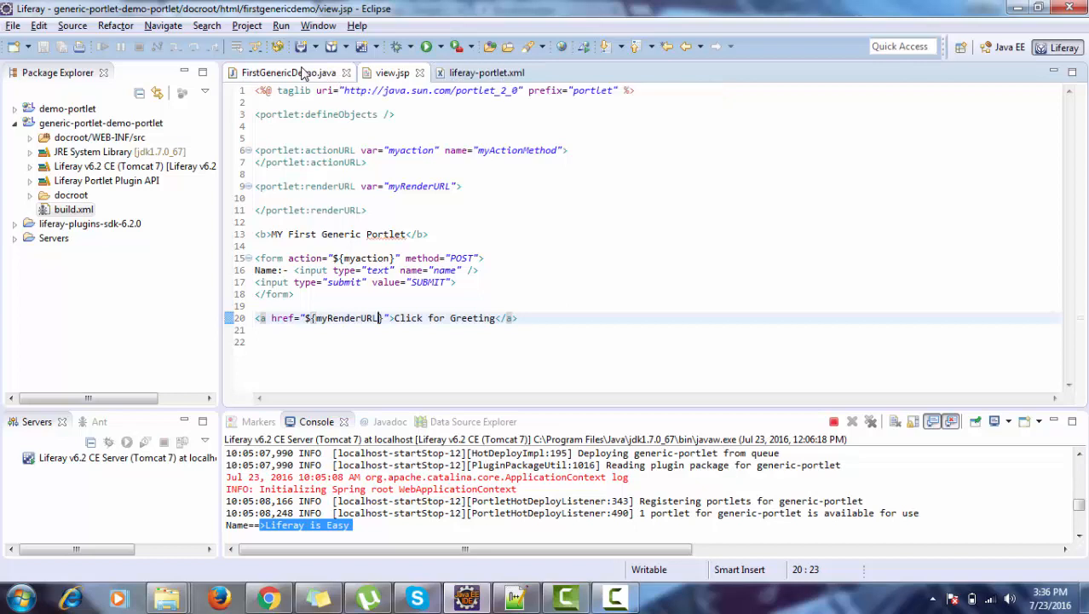
pyautogui.click(290, 72)
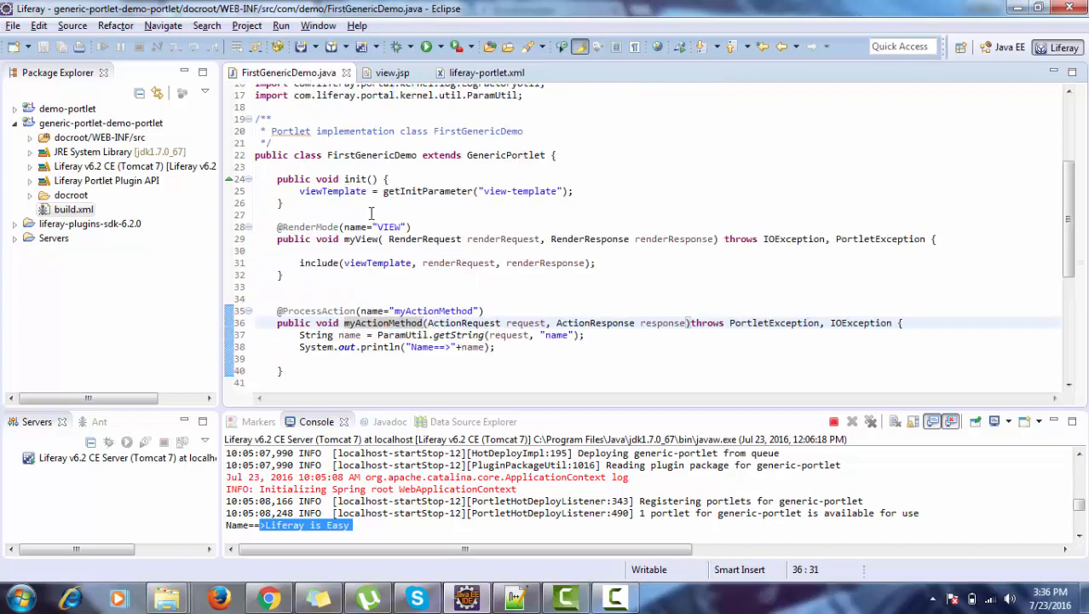
pyautogui.doubleClick(387, 225)
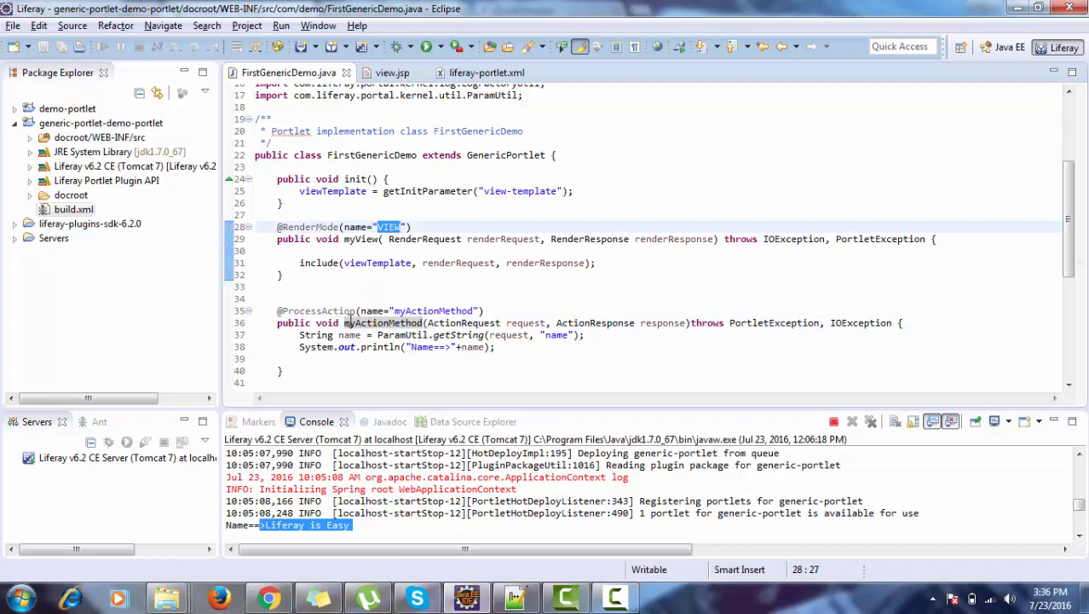
pyautogui.moveTo(377, 262)
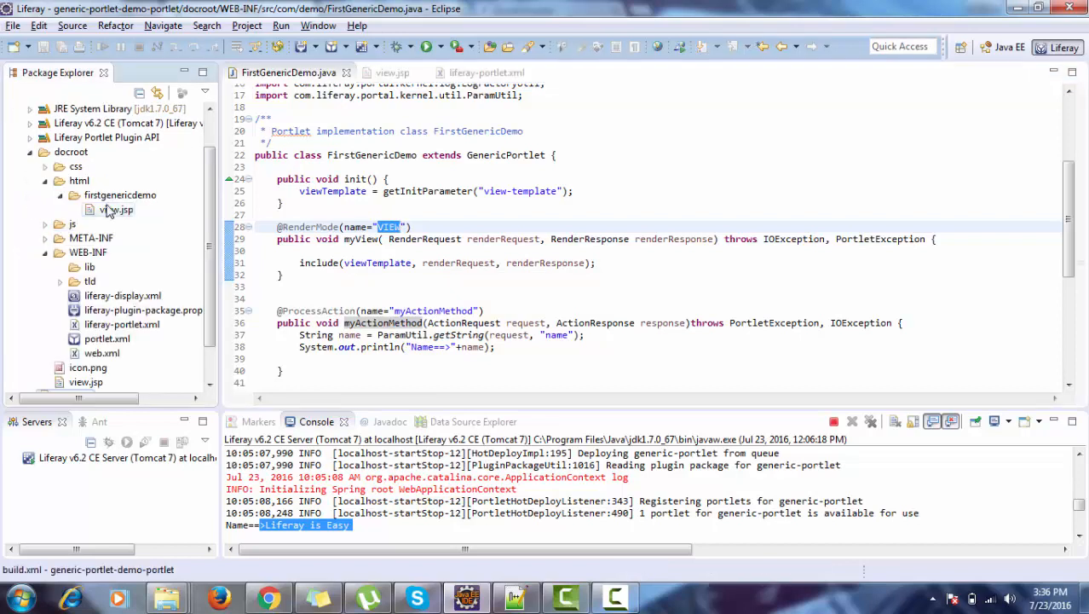
# - Create a JSP file named greeting.jsp in the firstgenericdemo folder via New > Other
pyautogui.rightClick(119, 195)
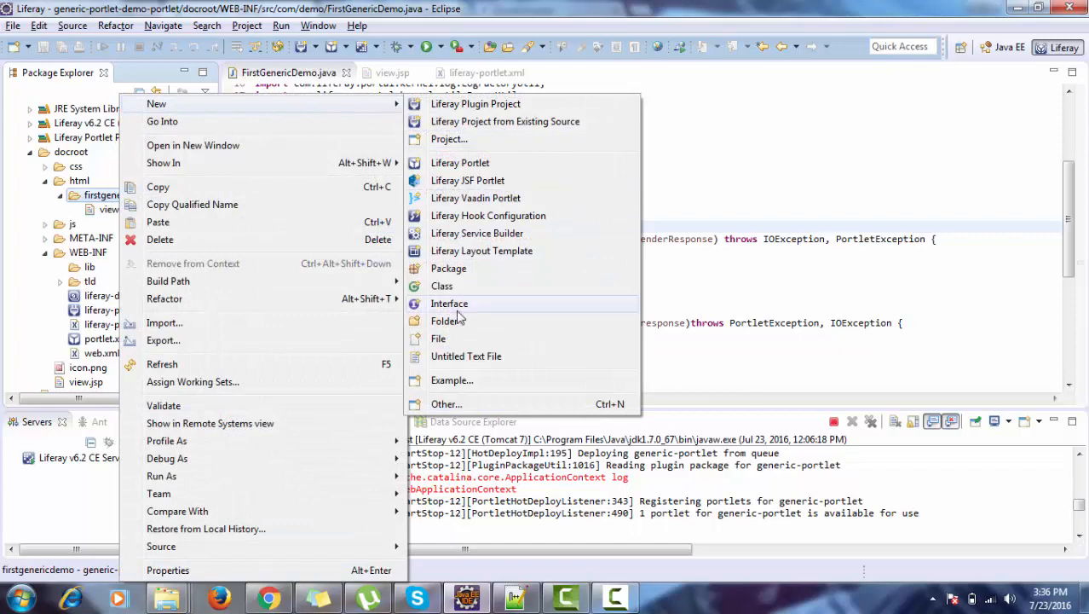
pyautogui.moveTo(446, 402)
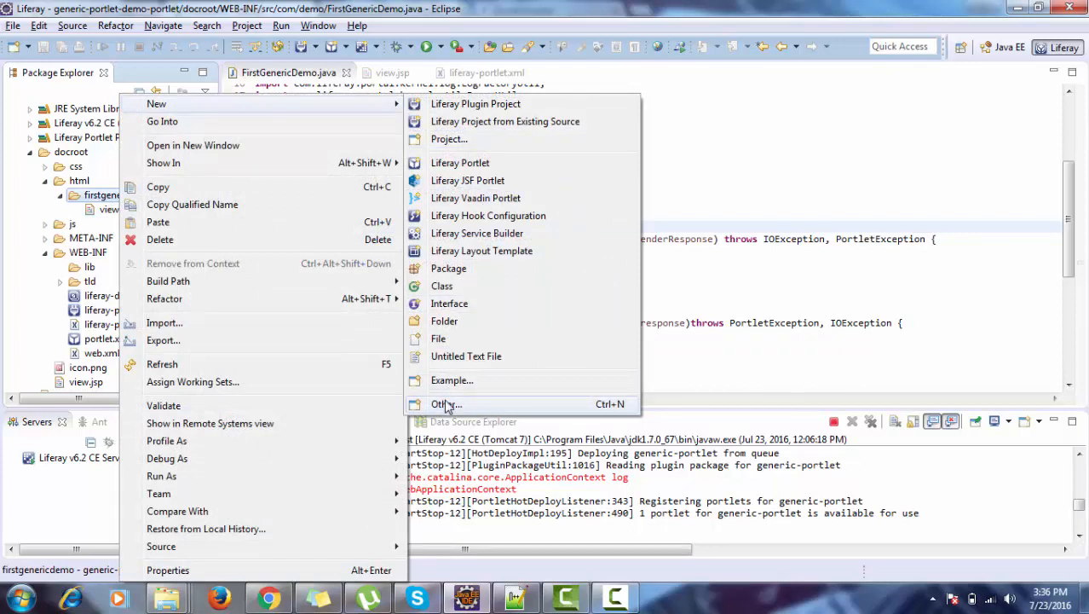
pyautogui.click(443, 402)
pyautogui.write('jsp')
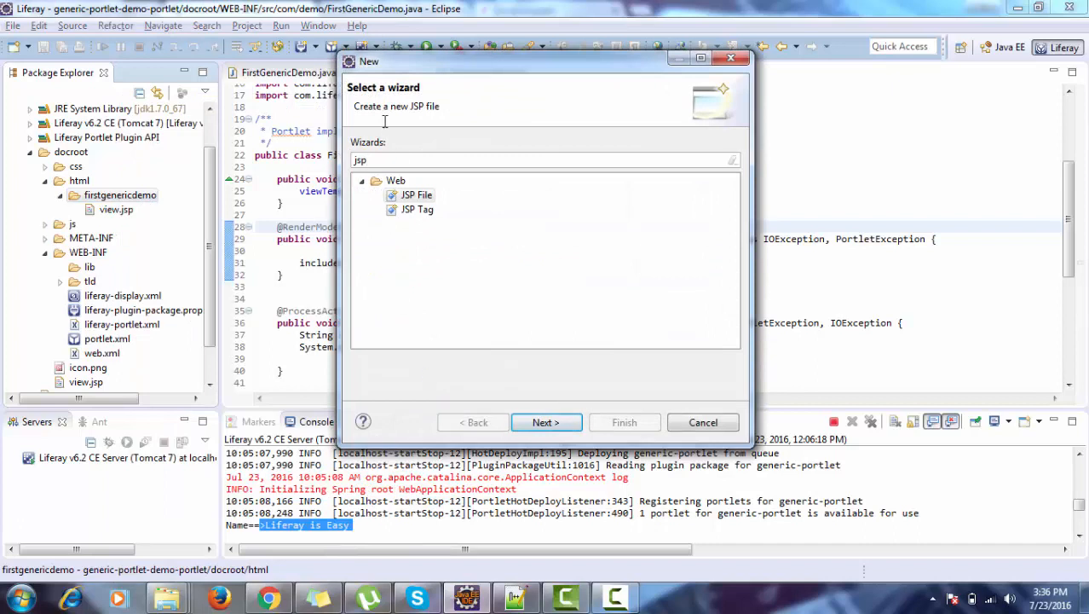
pyautogui.click(545, 422)
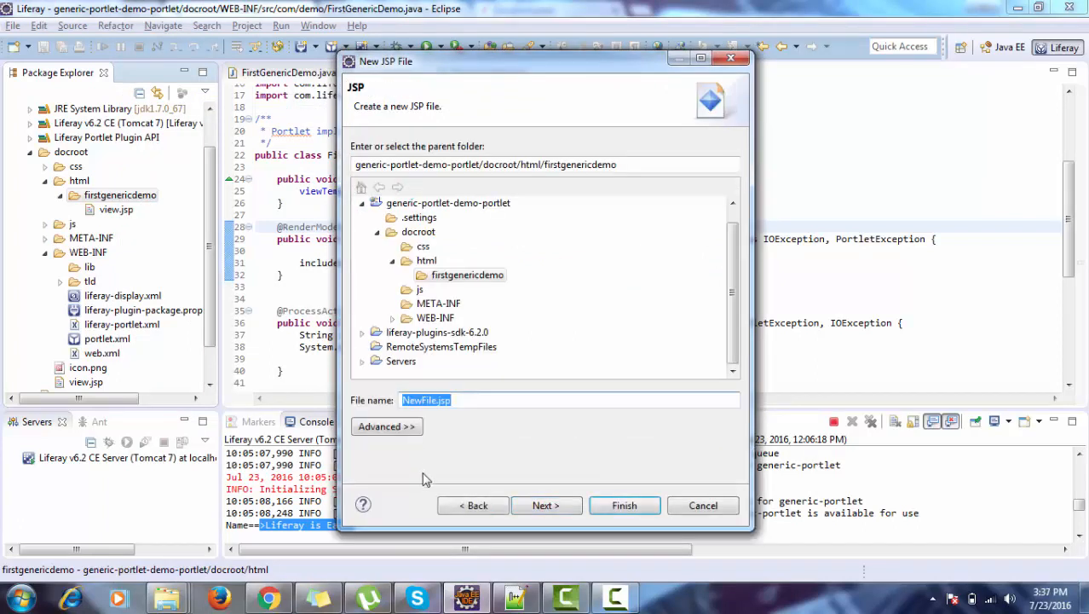
pyautogui.write('greeting')
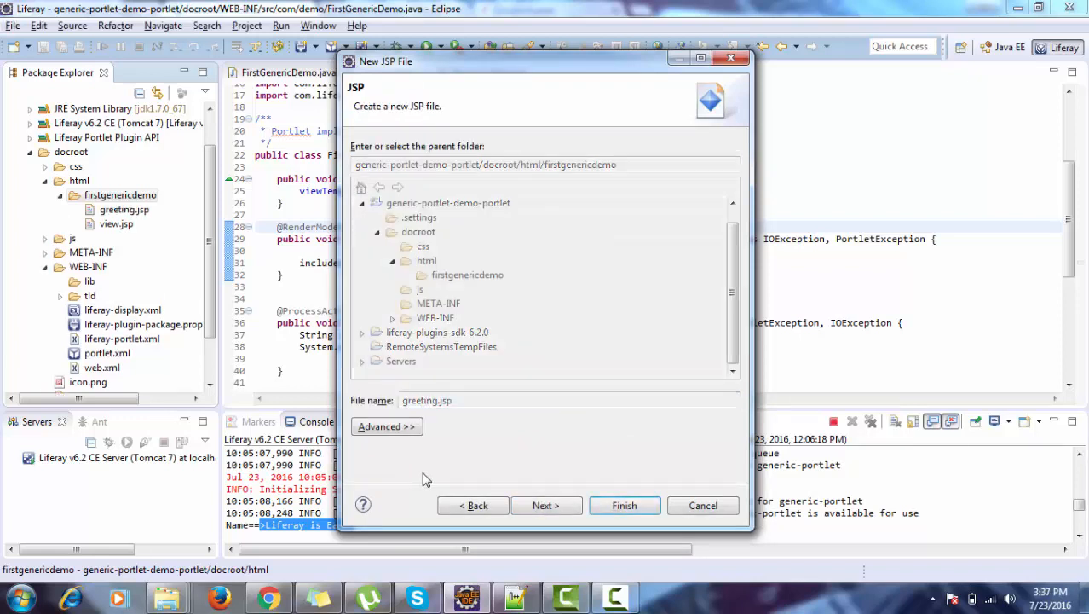
pyautogui.click(624, 504)
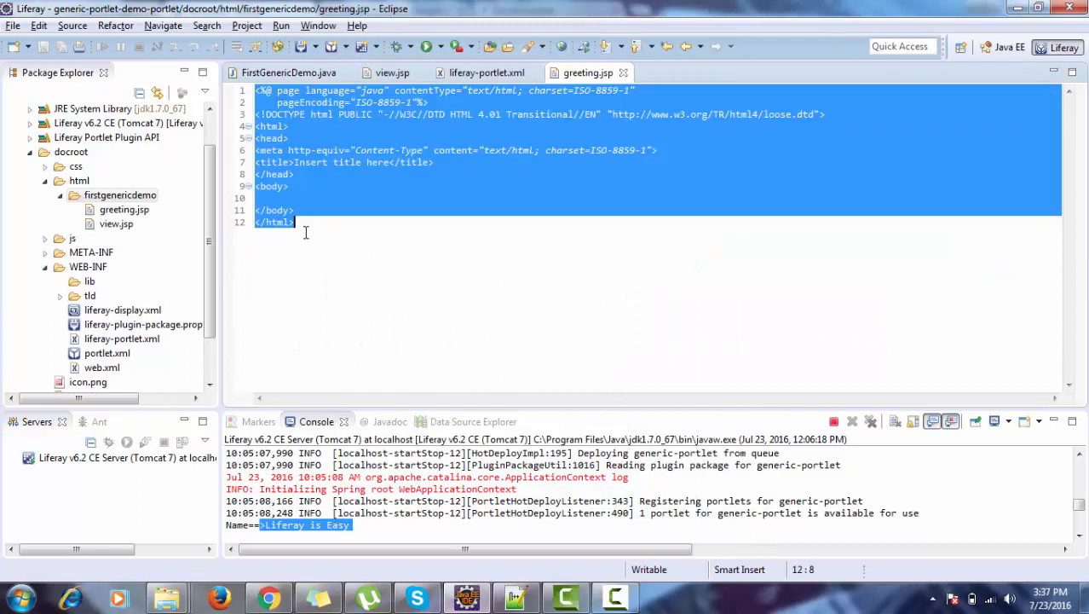
# - Replace the template in greeting.jsp with <b>This is My greeting</b> and save
pyautogui.press('Delete')
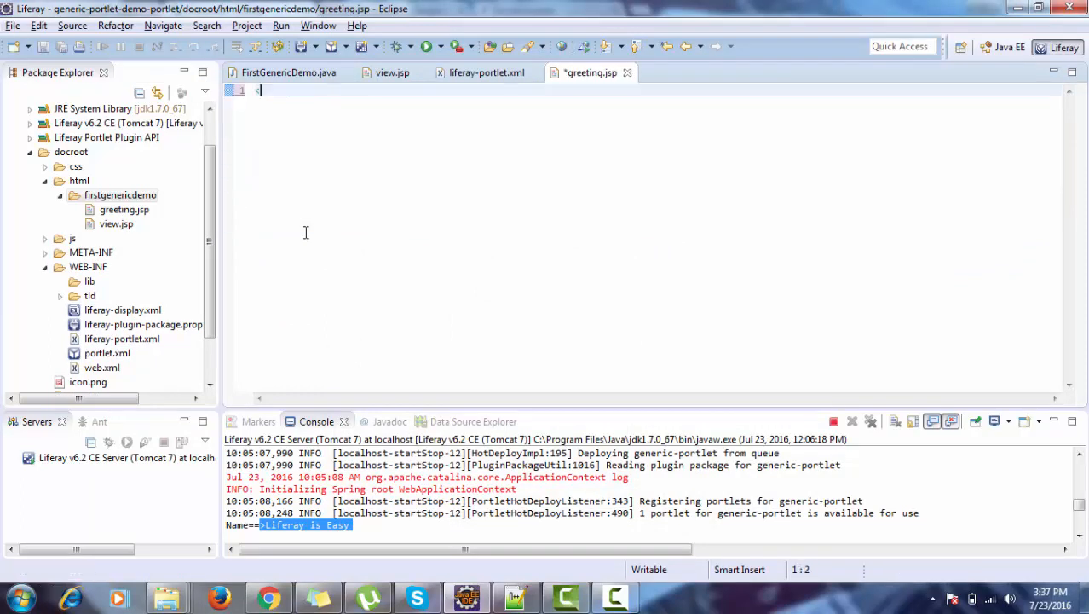
pyautogui.write('</b>')
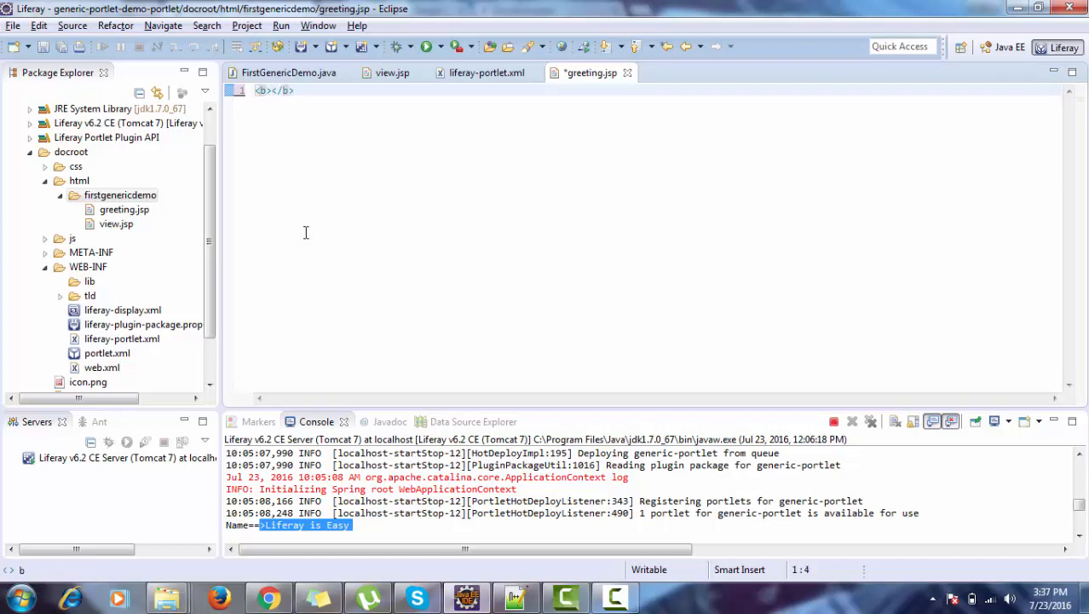
pyautogui.write('This is')
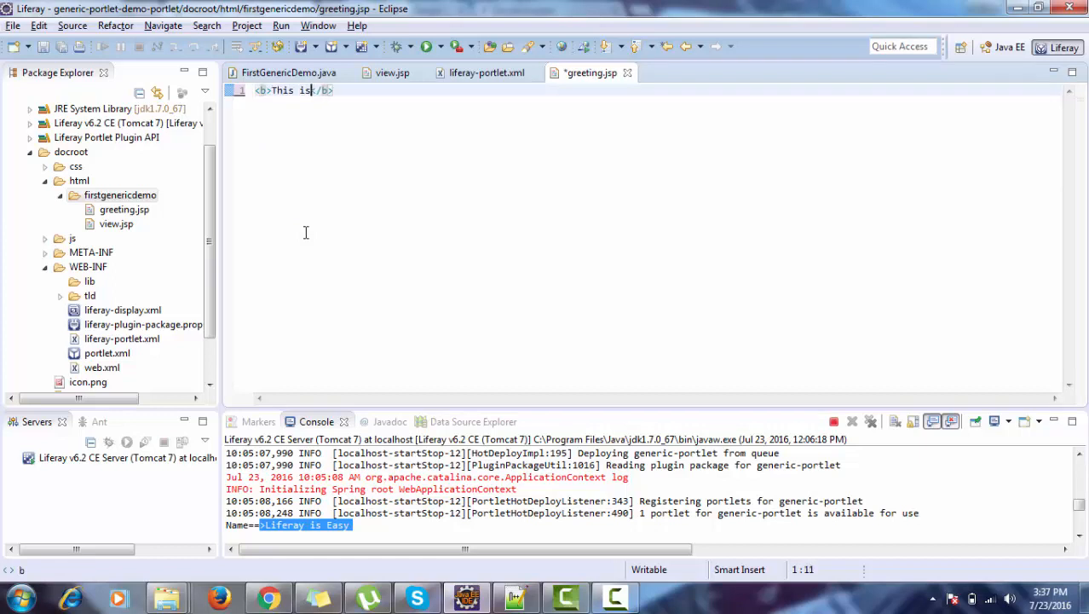
pyautogui.write('My greeting')
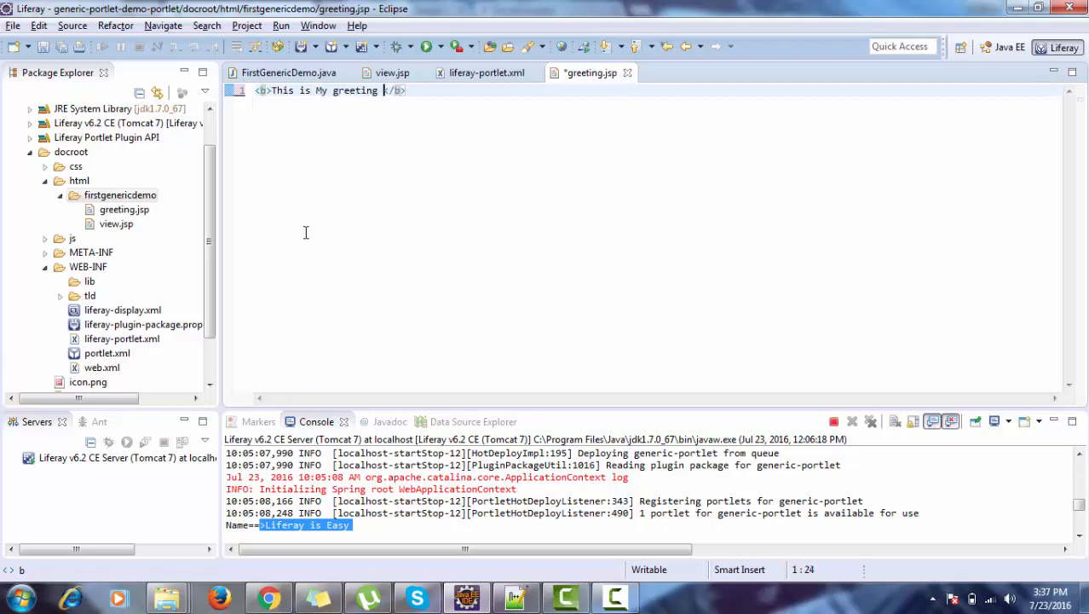
pyautogui.press('ctrl+s')
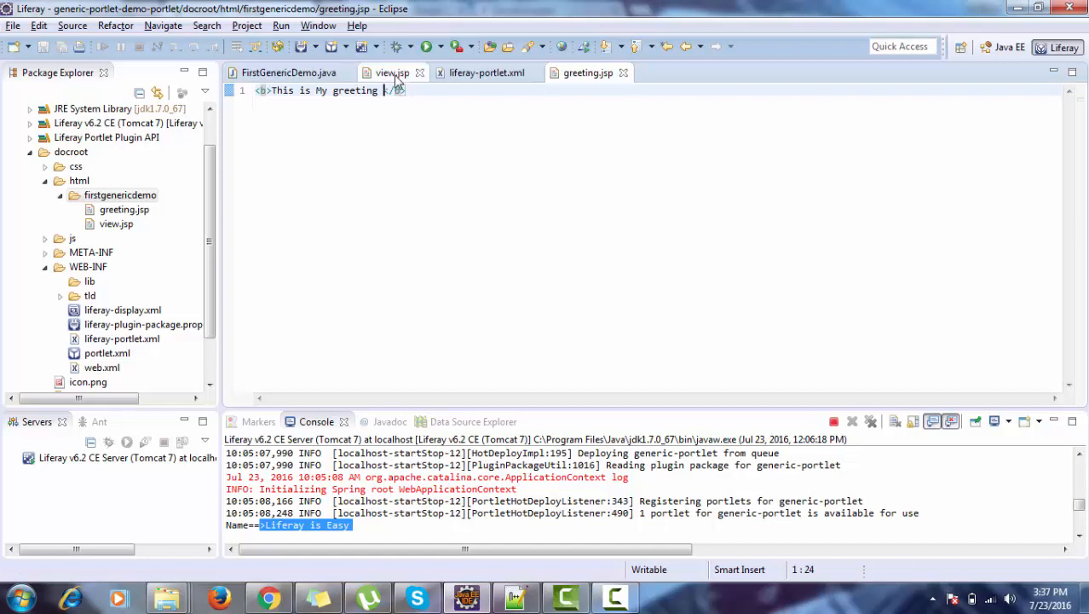
# - Insert <portlet:param name="redirect" value="greeting"/> inside myRenderURL in view.jsp
pyautogui.click(392, 72)
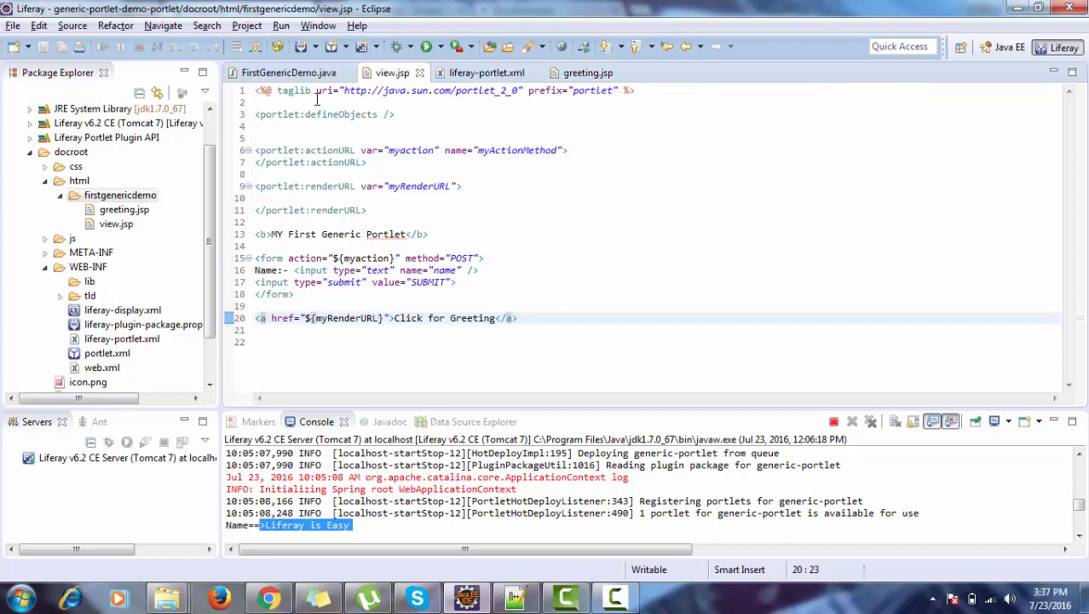
pyautogui.click(286, 72)
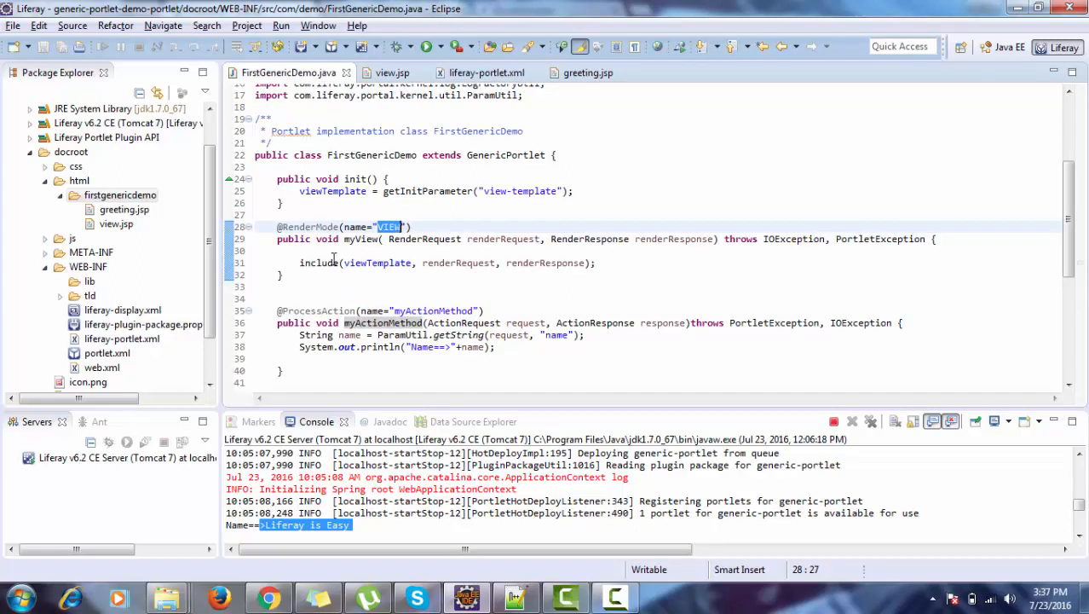
pyautogui.click(392, 71)
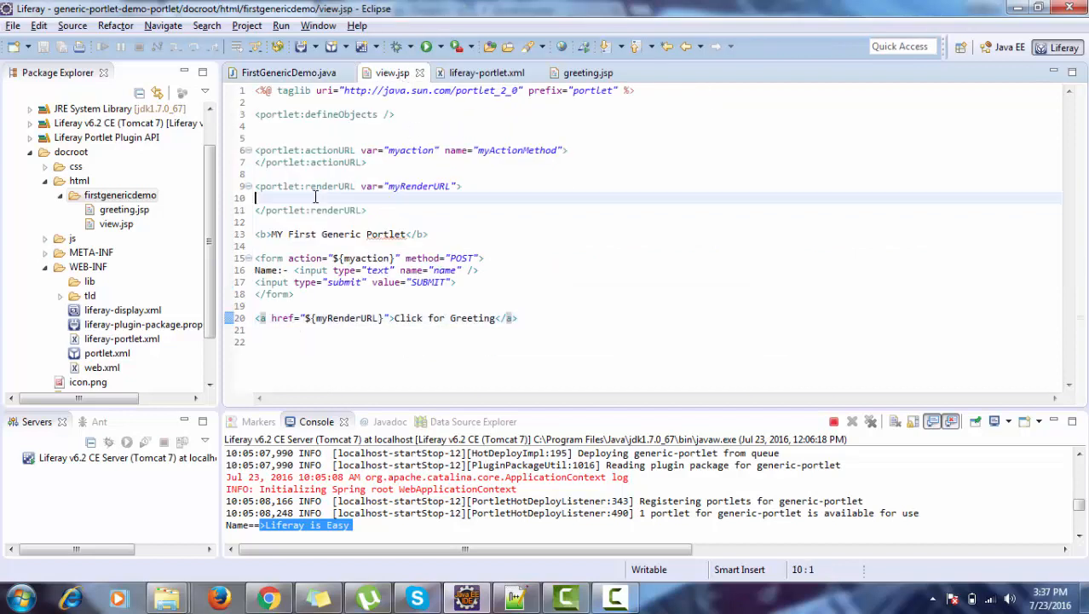
pyautogui.write('<p')
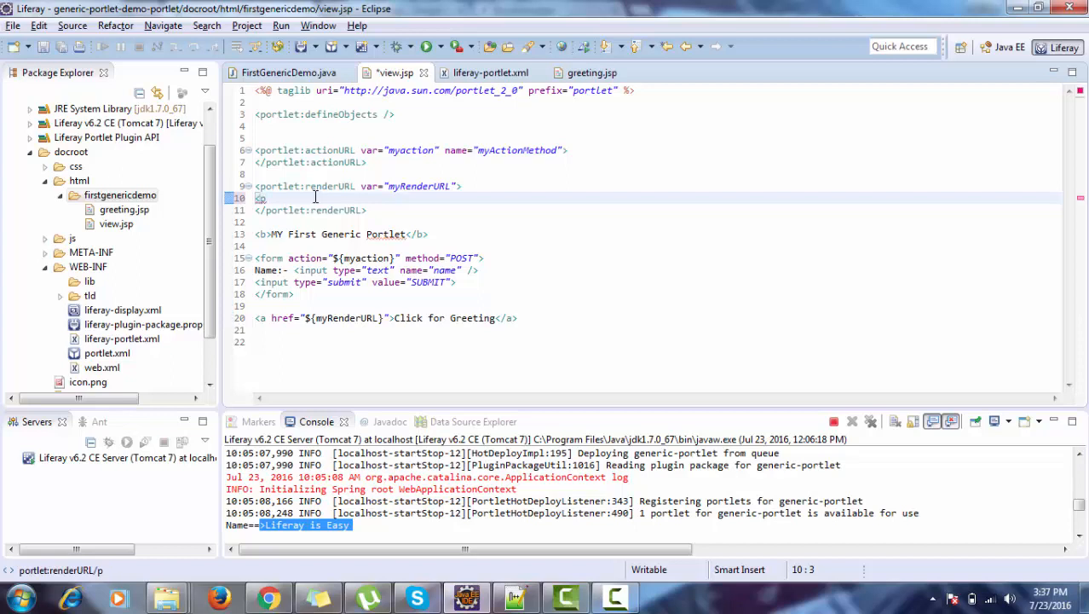
pyautogui.write('o')
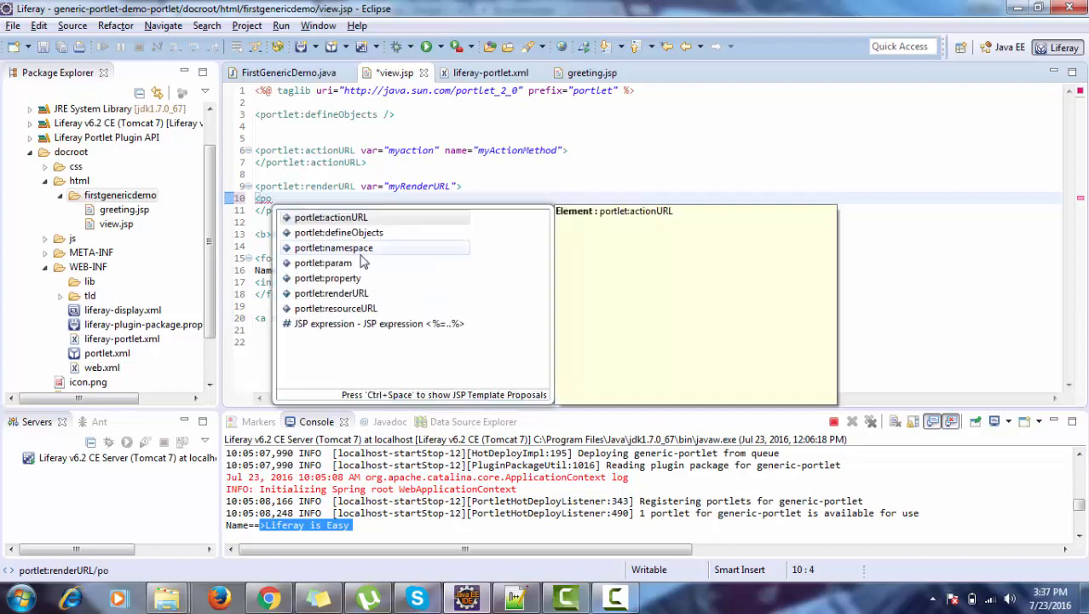
pyautogui.doubleClick(324, 262)
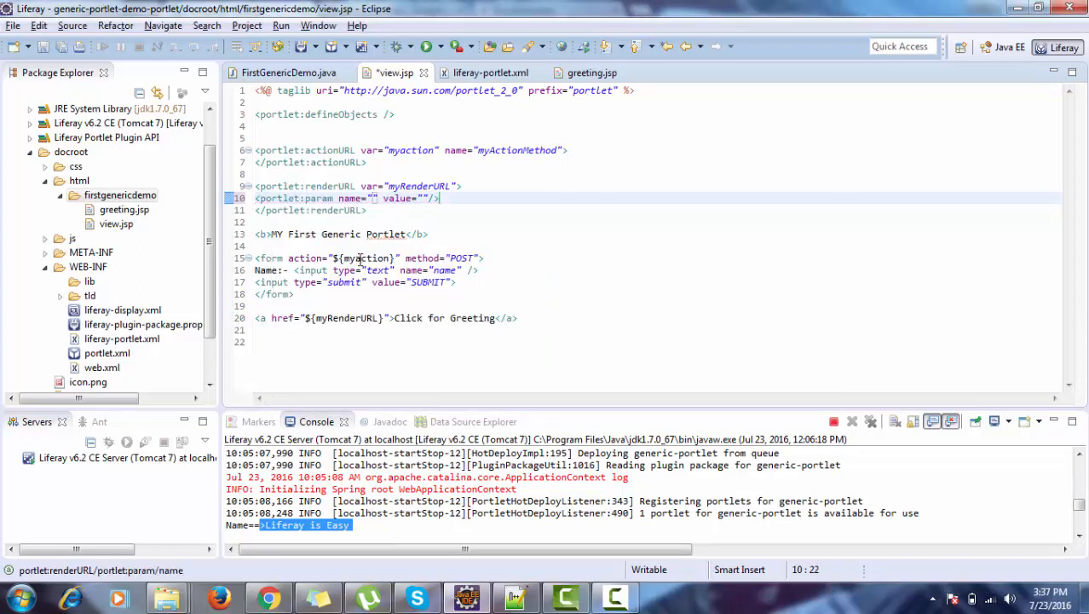
pyautogui.write('redirect')
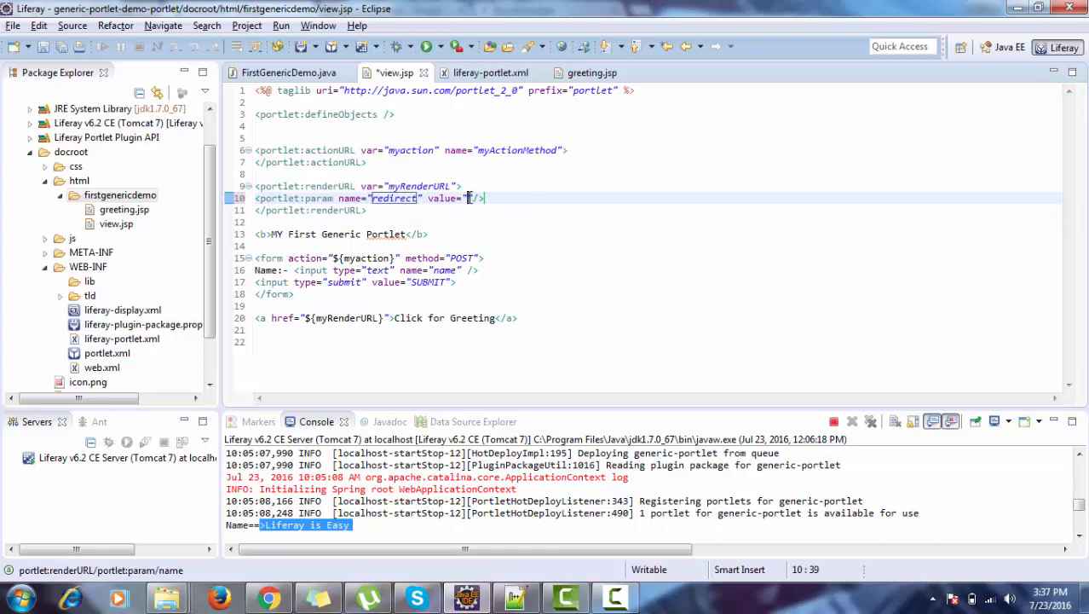
pyautogui.write('greeting')
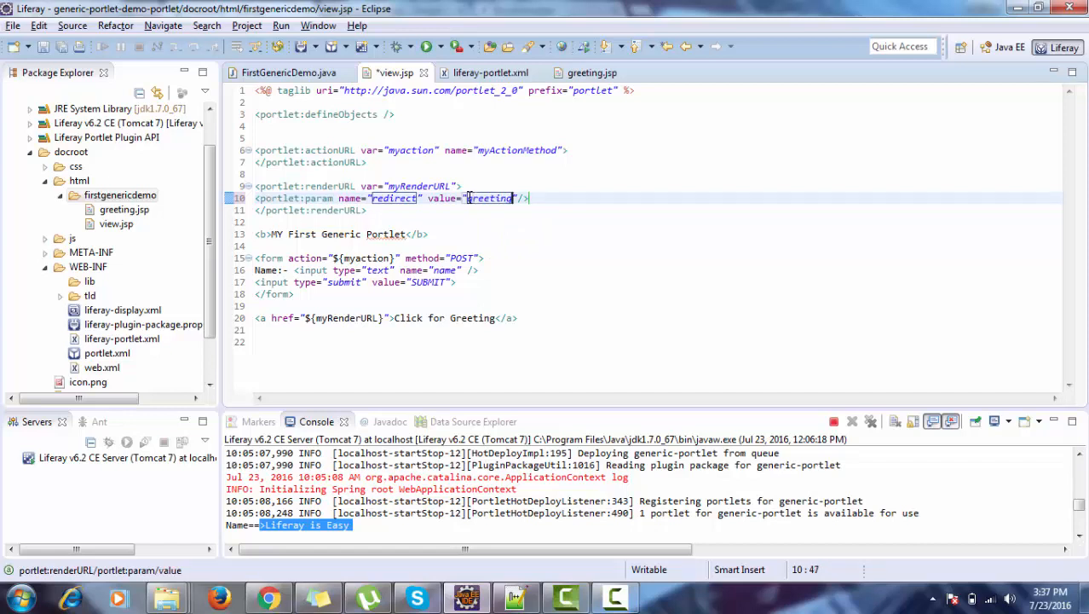
pyautogui.click(288, 72)
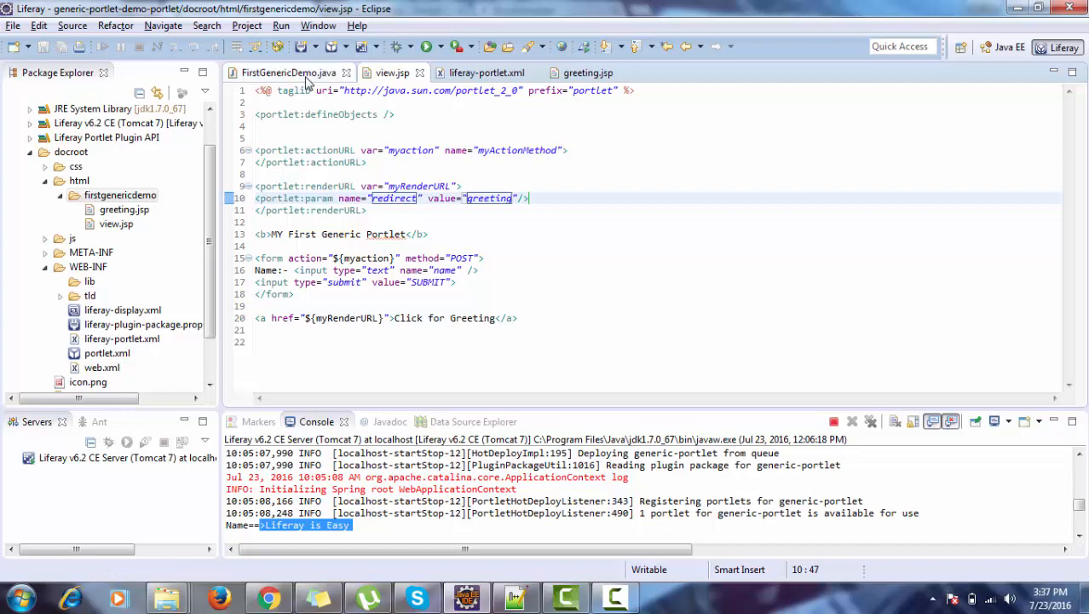
# - Read the redirect render parameter into a String using ParamUtil.getString in the view method
pyautogui.click(288, 71)
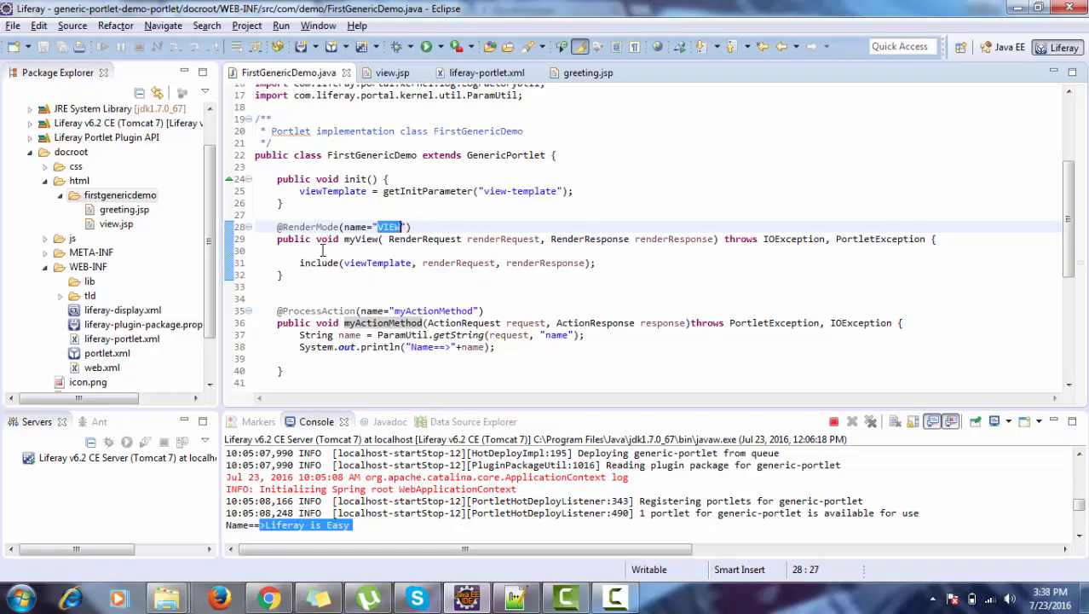
pyautogui.write('pa')
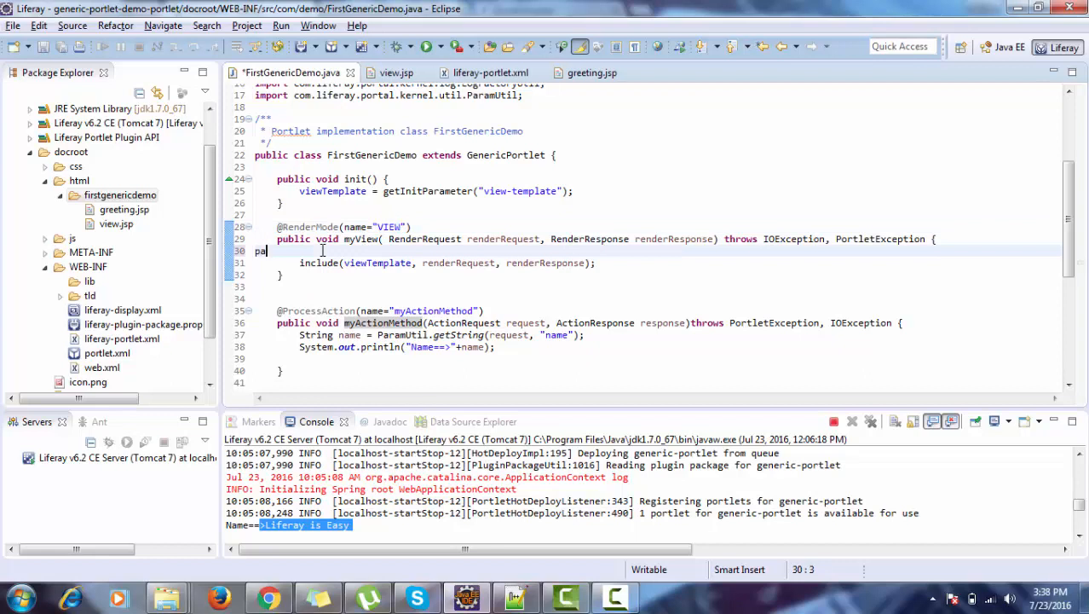
pyautogui.write('ramu')
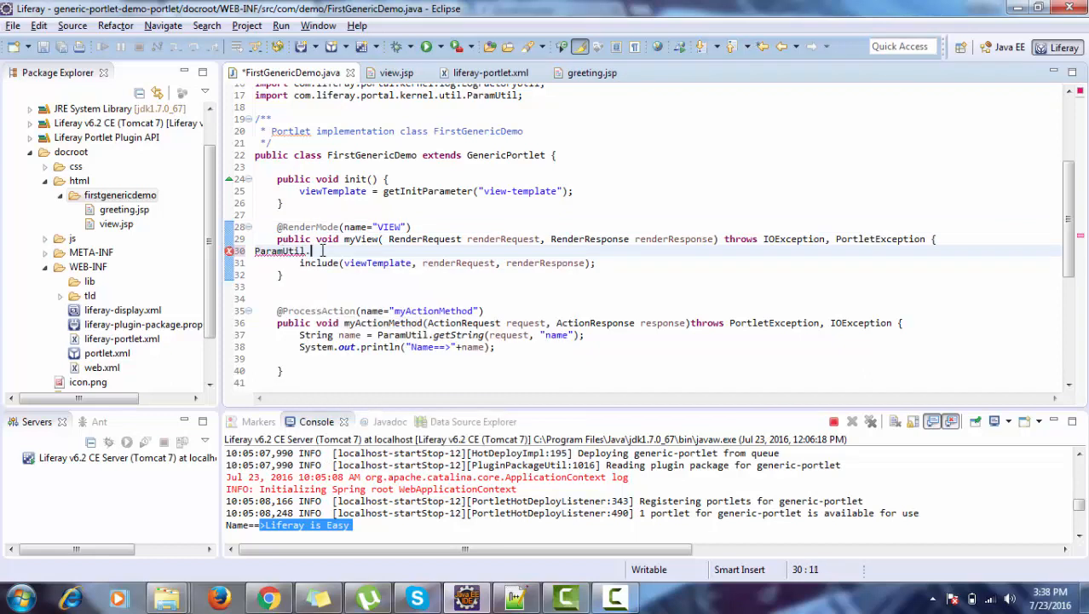
pyautogui.write('gets')
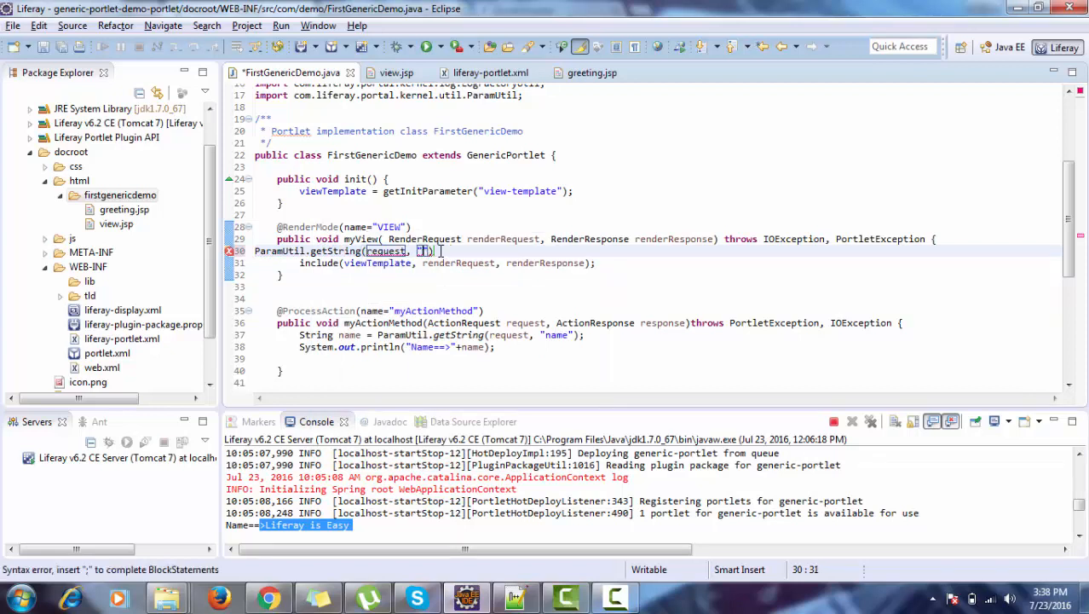
pyautogui.write('redirect')
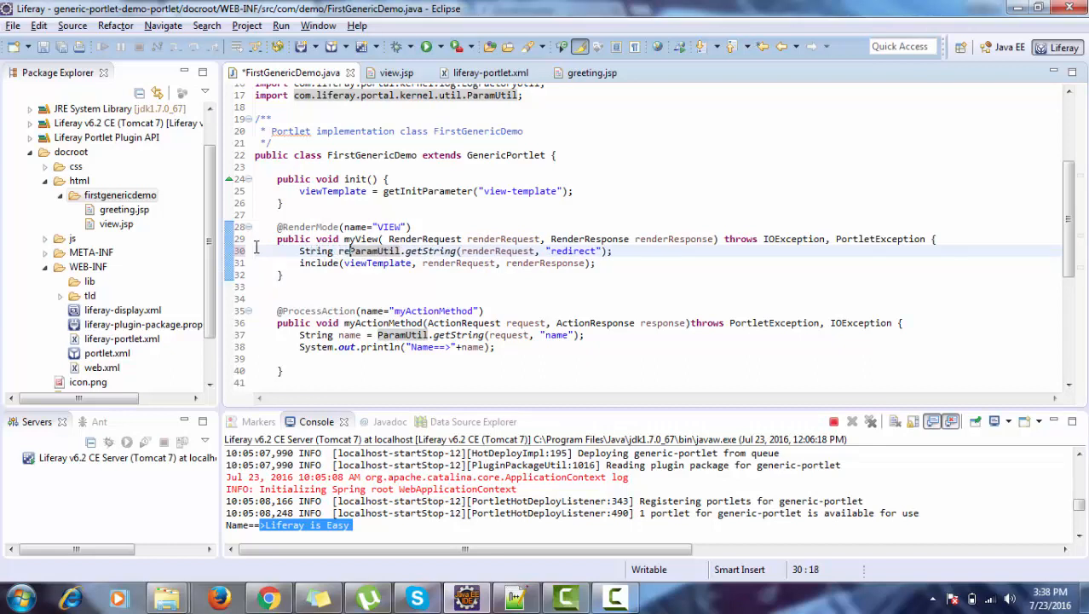
pyautogui.write('redirect =')
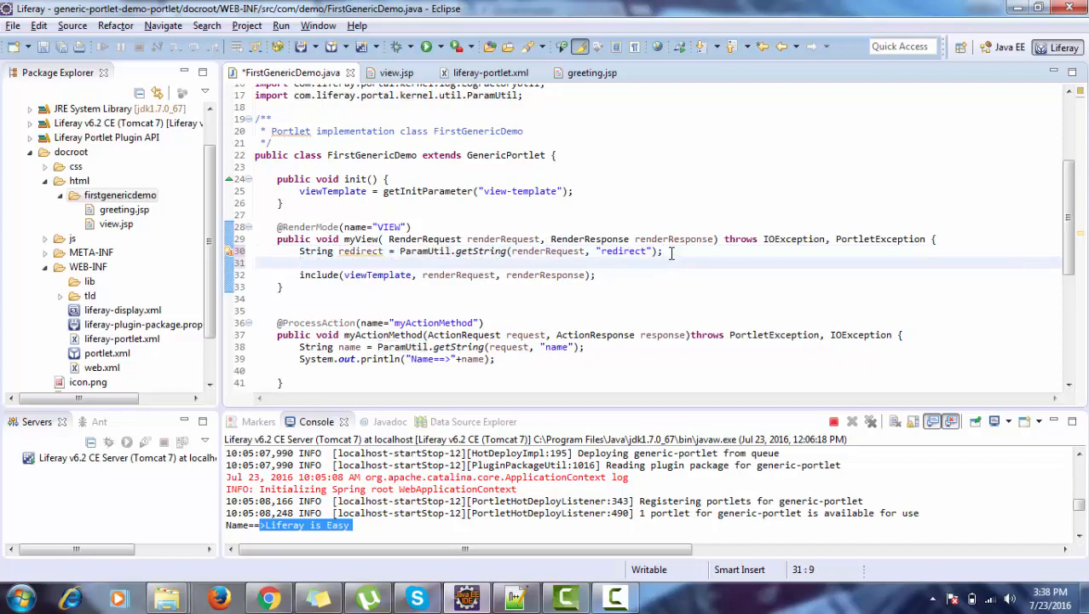
# - Add if/else including /html/firstgenericdemo/greeting.jsp when redirect equals "greeting", else viewTemplate
pyautogui.write('if(')
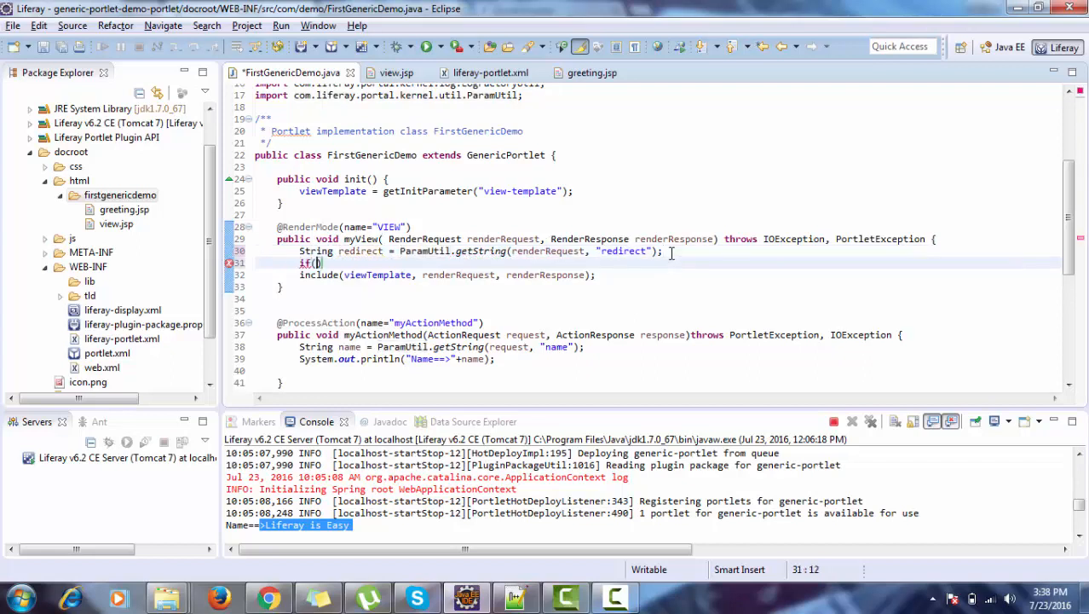
pyautogui.write('redirect.')
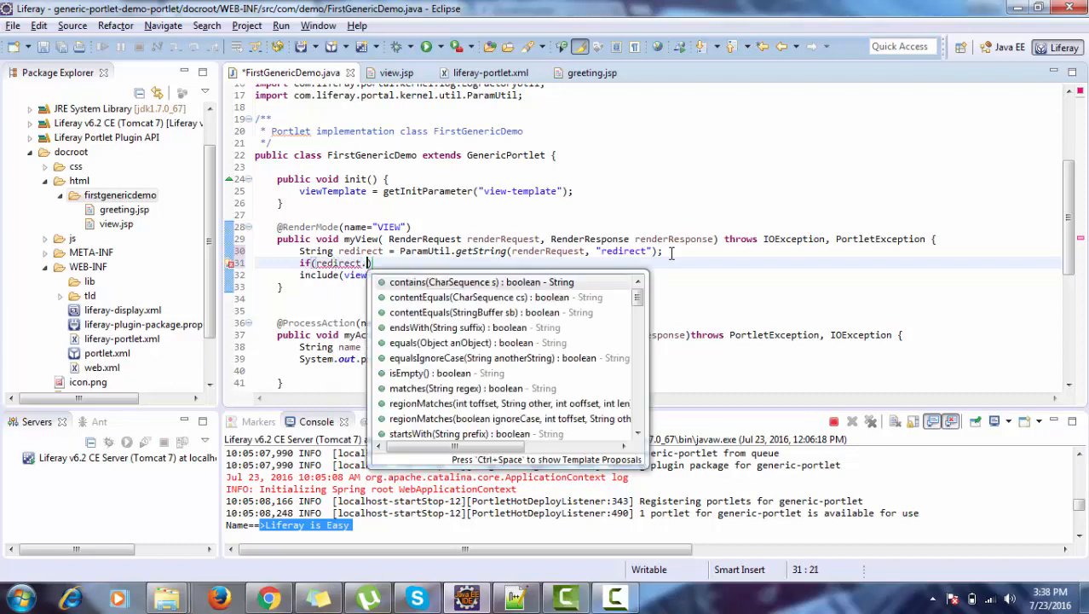
pyautogui.write('equalsIgnoreCase("greeting")){')
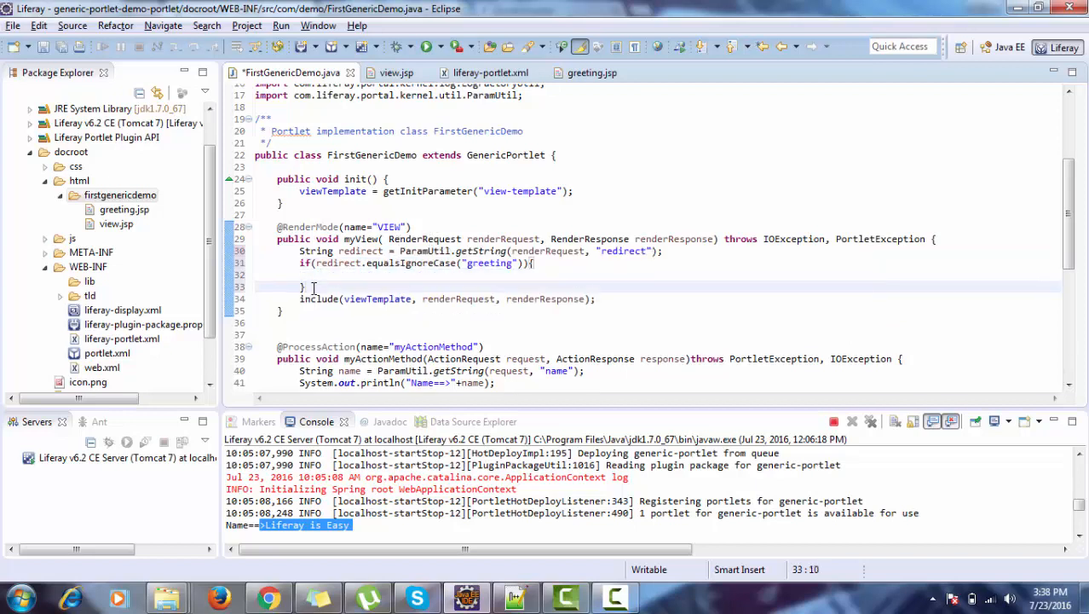
pyautogui.write('else{')
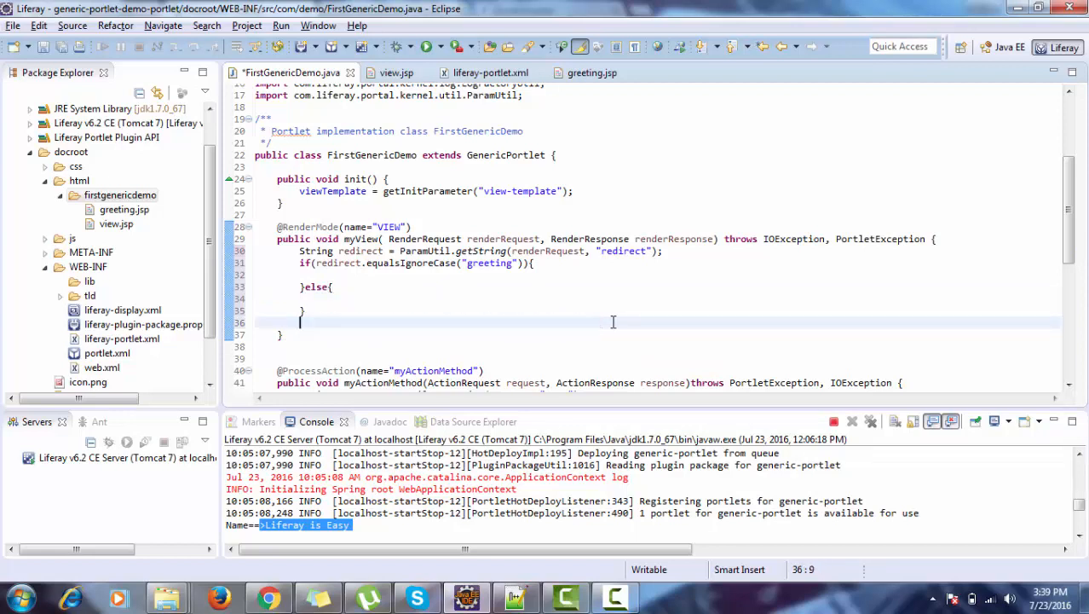
pyautogui.write('include(viewTemplate, renderRequest, renderResponse);')
pyautogui.click(658, 275)
pyautogui.write('include("/html/firstgenericdemo/greeting.jsp", renderRequest, renderResponse);')
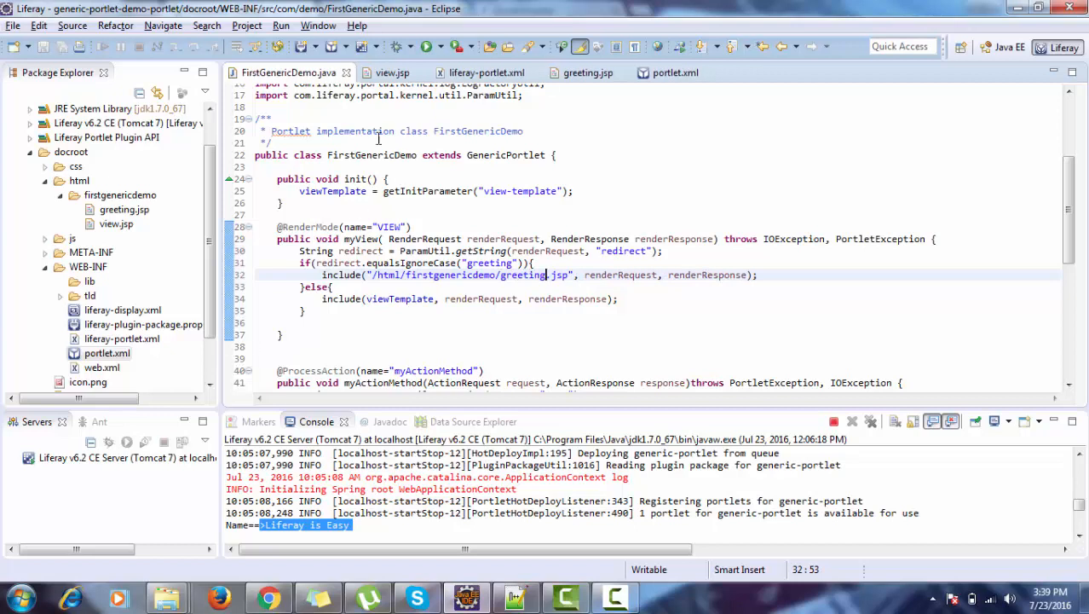
# - Verify the redirect parameter name and greeting value in view.jsp match the strings in myView
pyautogui.click(392, 72)
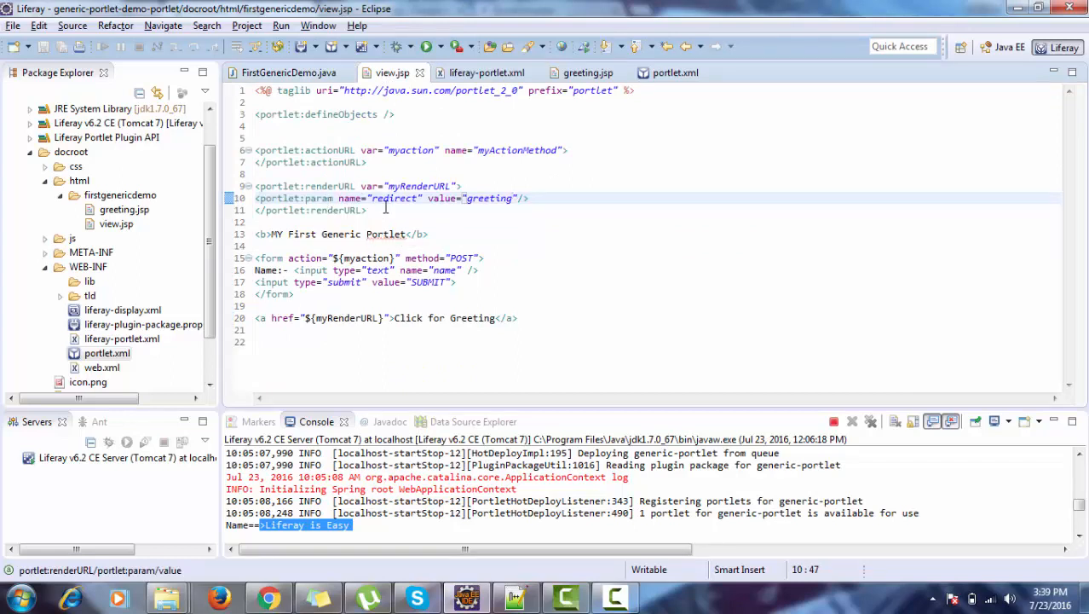
pyautogui.doubleClick(392, 197)
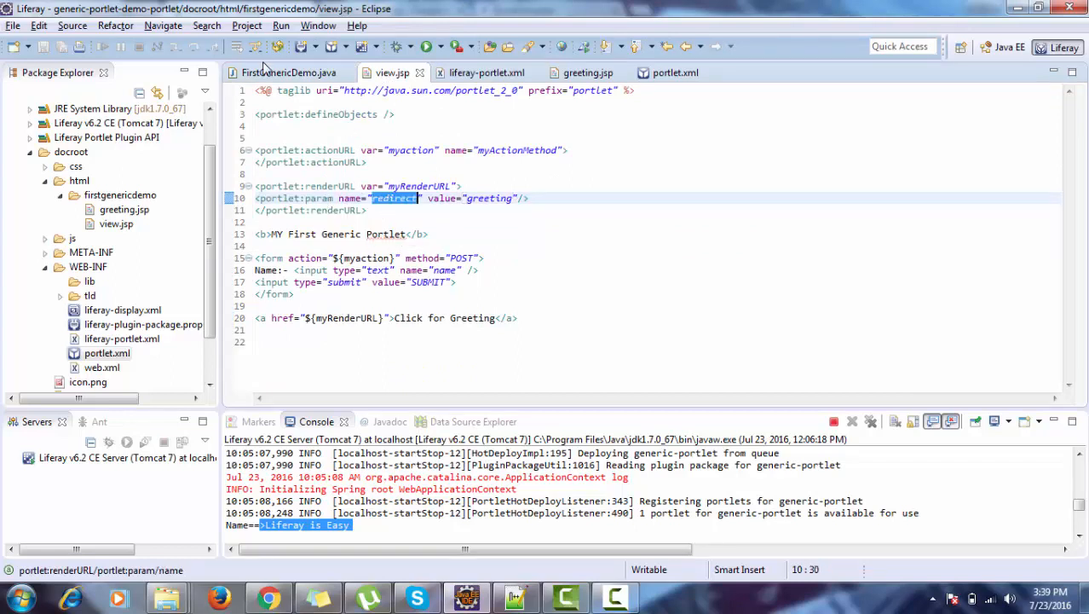
pyautogui.click(588, 72)
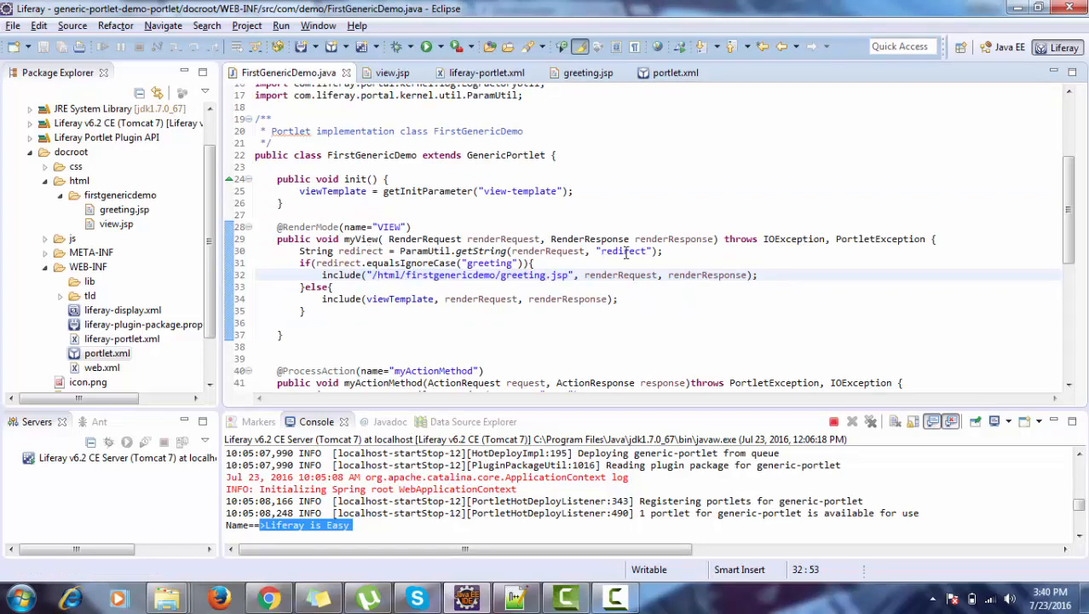
pyautogui.doubleClick(623, 250)
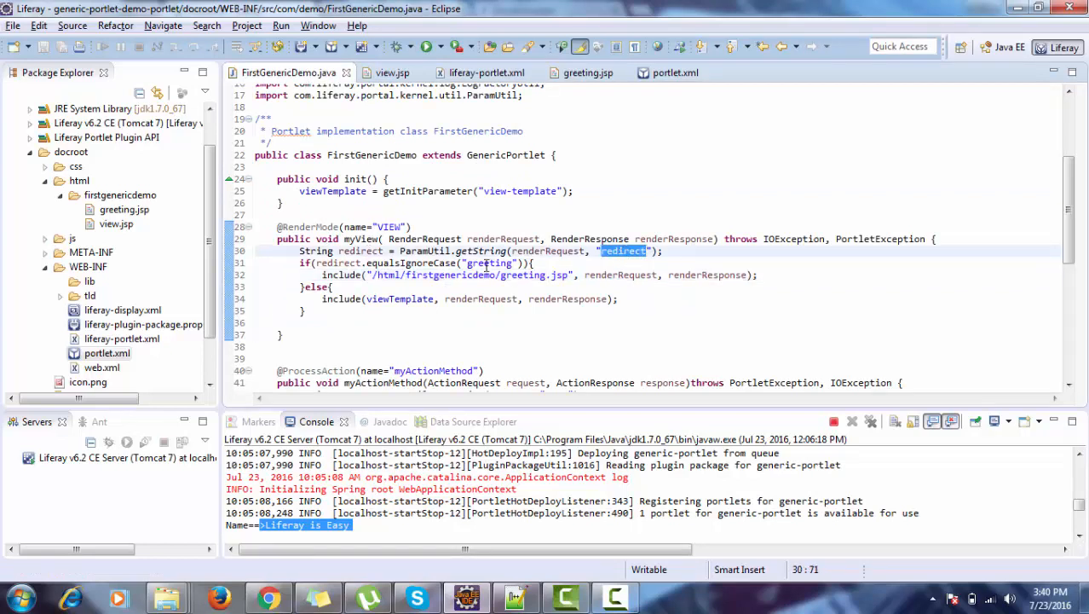
pyautogui.doubleClick(487, 262)
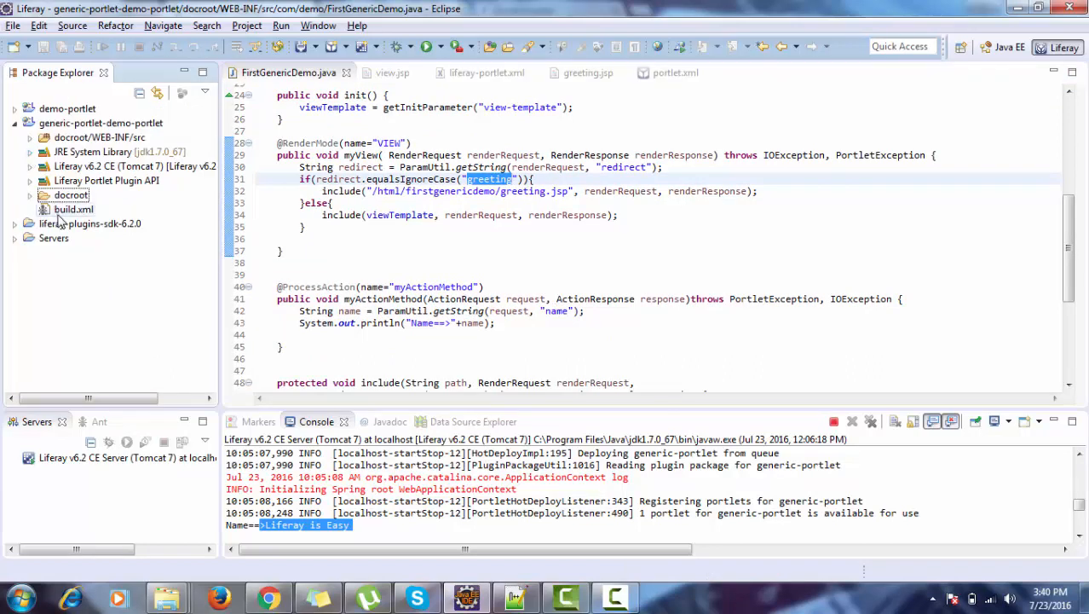
# - Run build.xml as an Ant Build to redeploy the generic portlet to the server
pyautogui.click(73, 208)
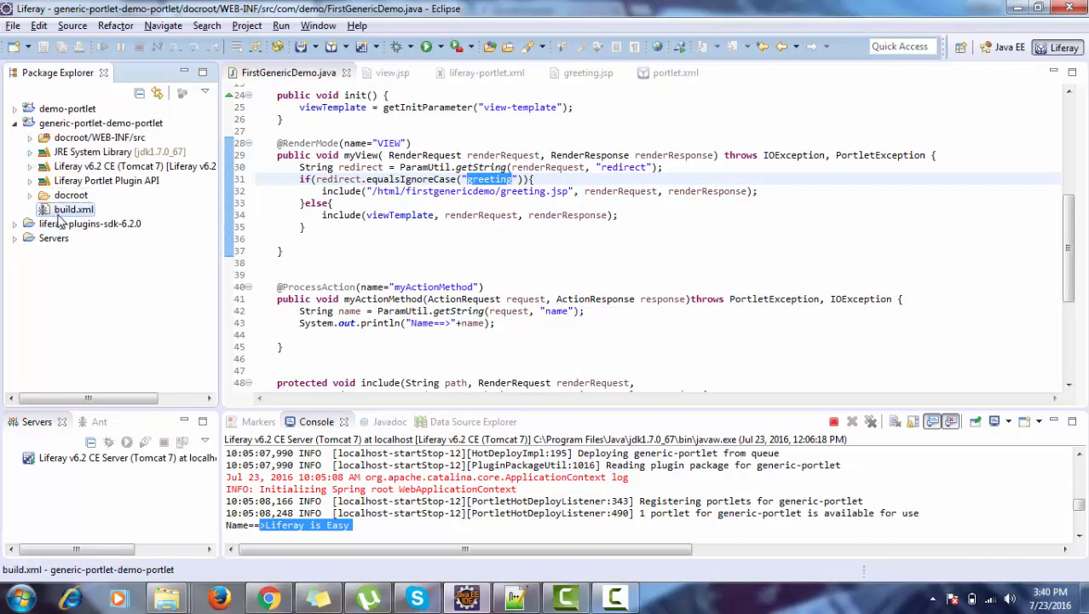
pyautogui.rightClick(73, 207)
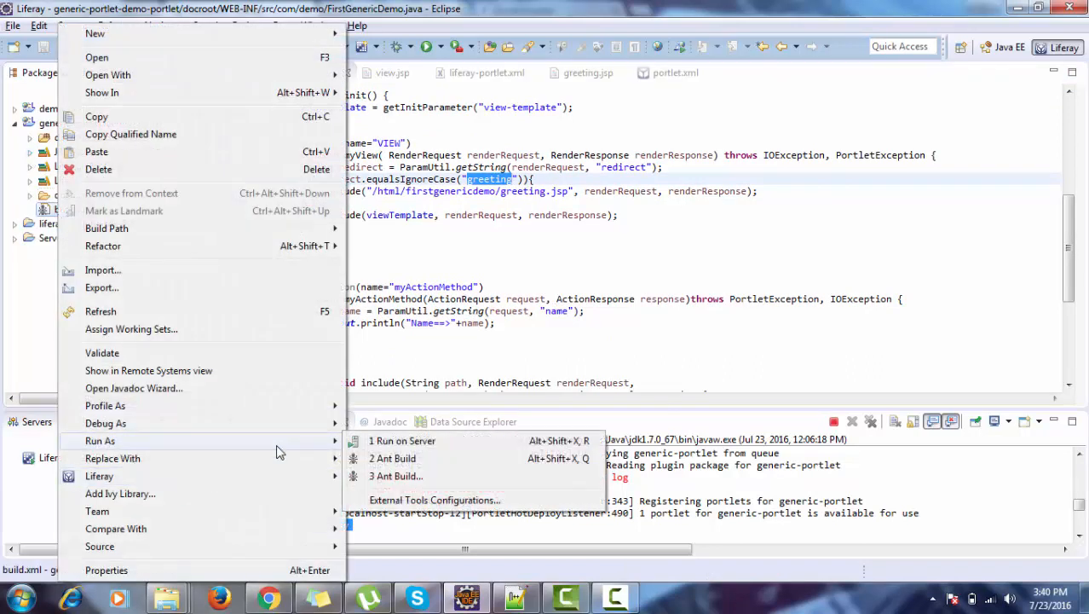
pyautogui.click(392, 457)
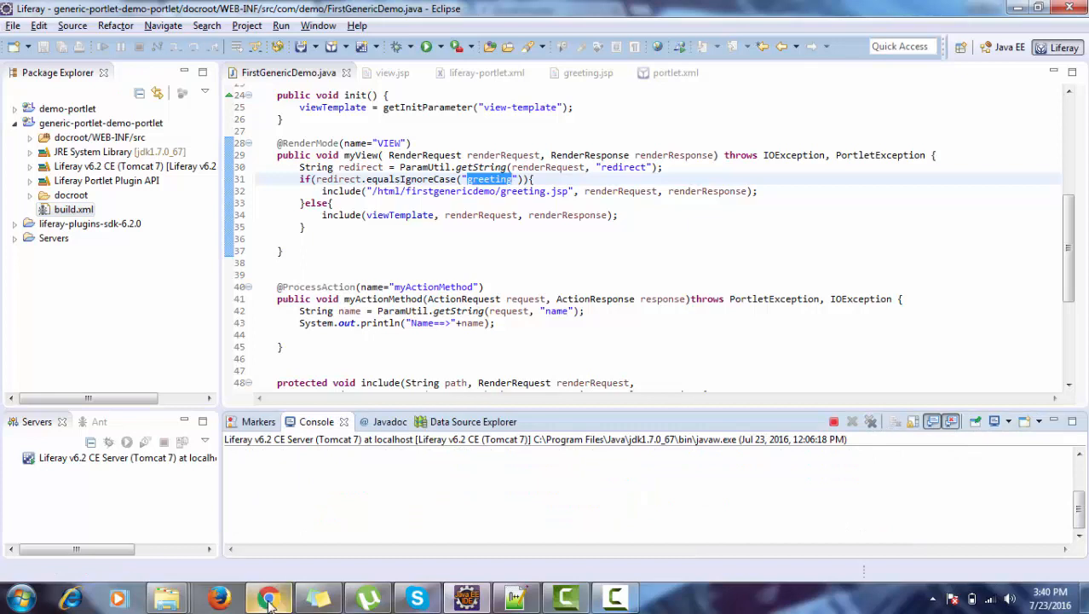
# - In the portal, submit the name 'Liferay is Easy' and then follow the Click for Greeting link
pyautogui.click(267, 597)
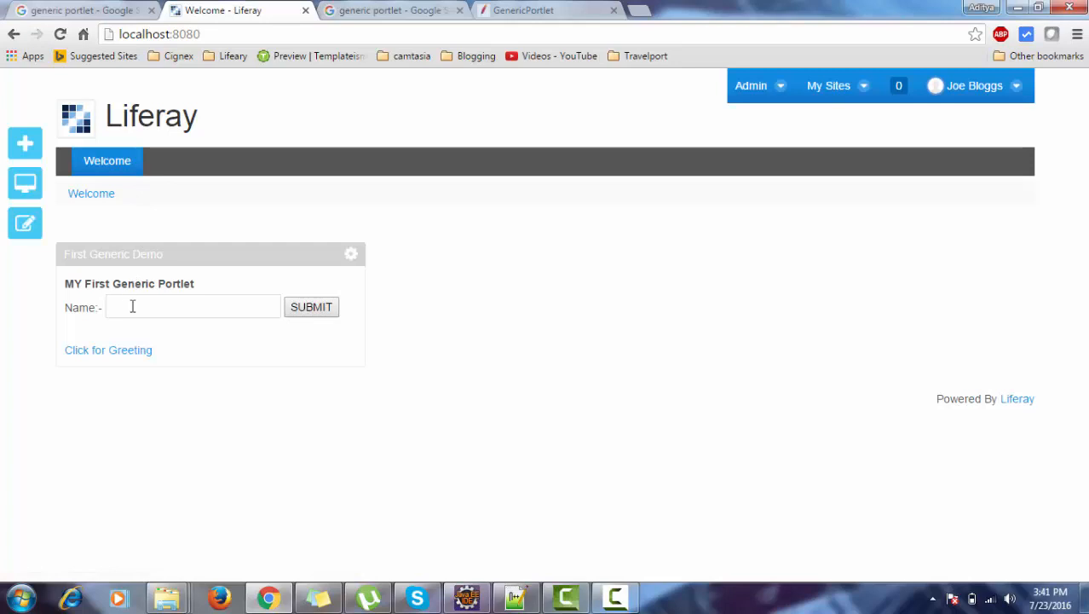
pyautogui.write('lifer')
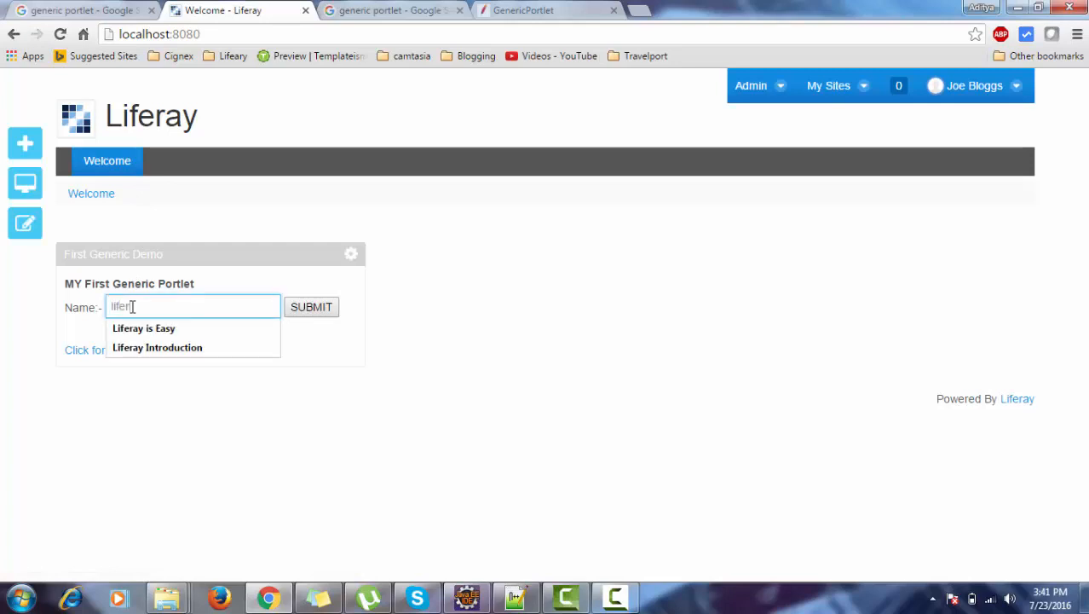
pyautogui.click(143, 327)
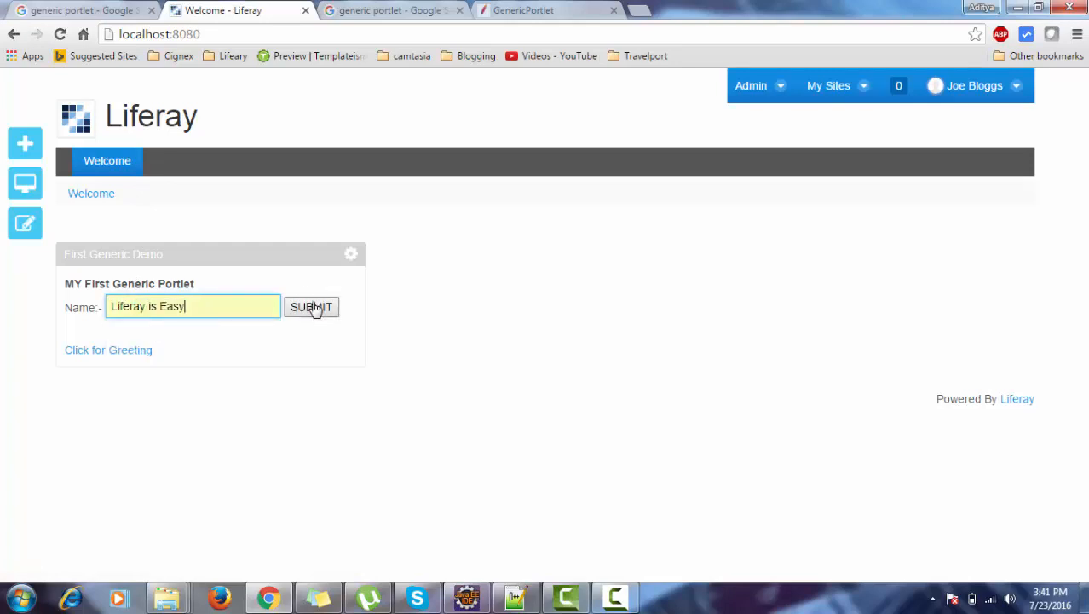
pyautogui.click(310, 306)
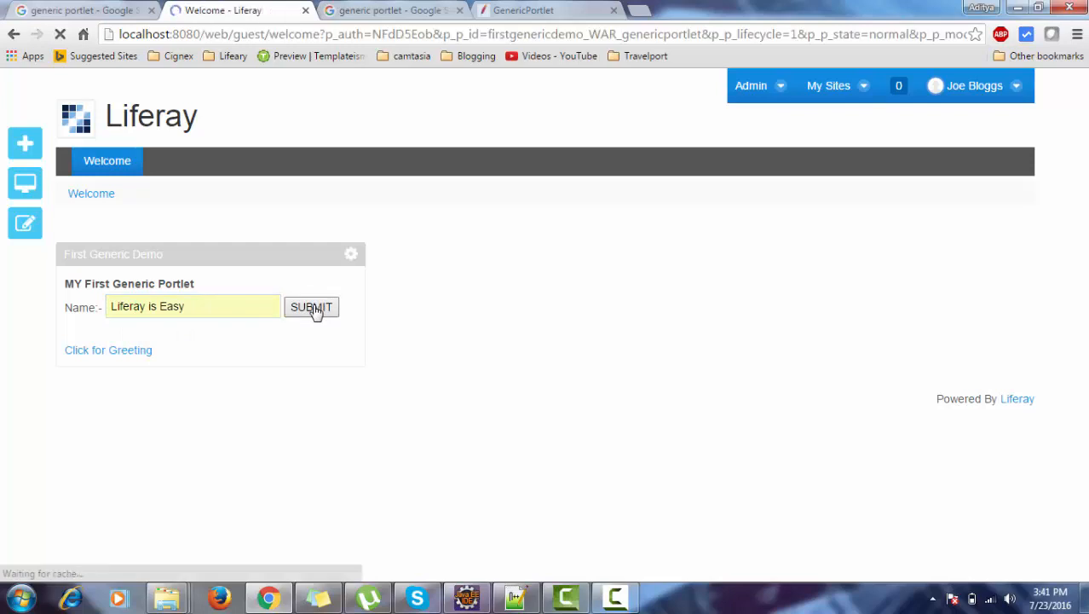
pyautogui.click(310, 307)
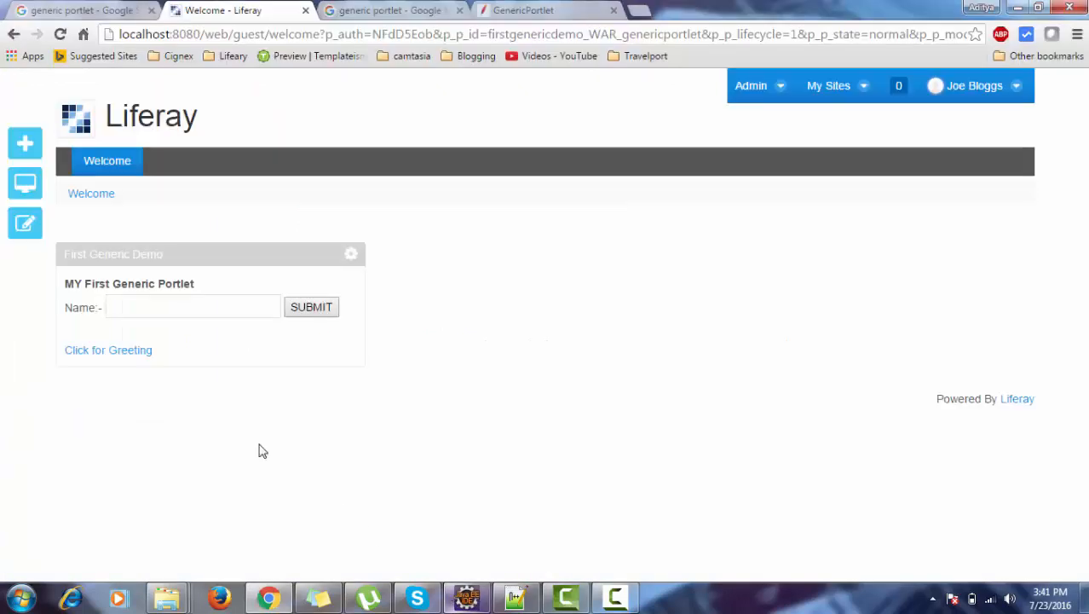
pyautogui.click(109, 349)
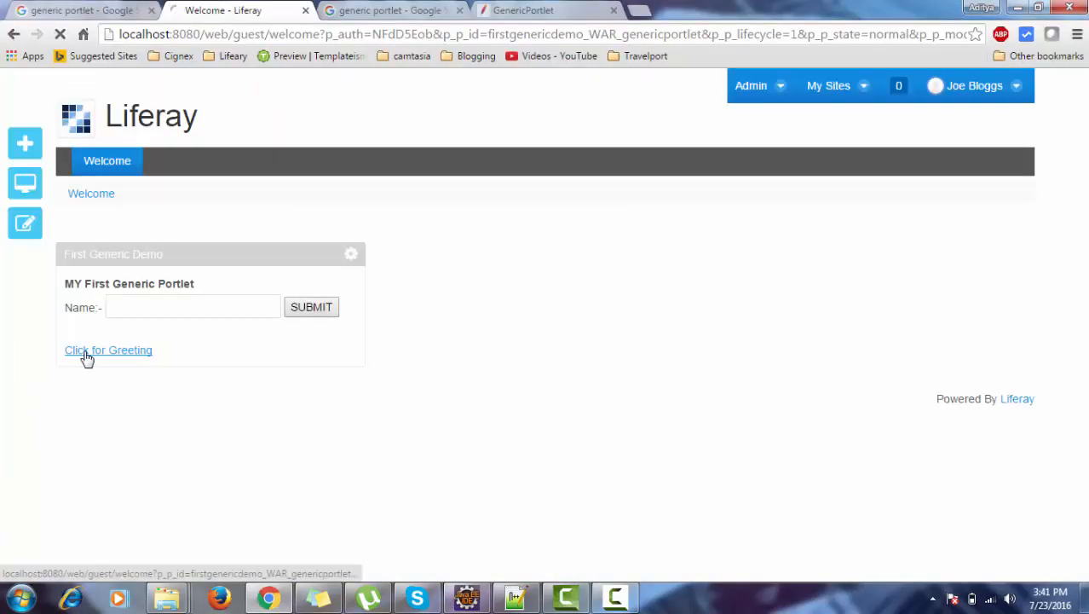
pyautogui.click(109, 349)
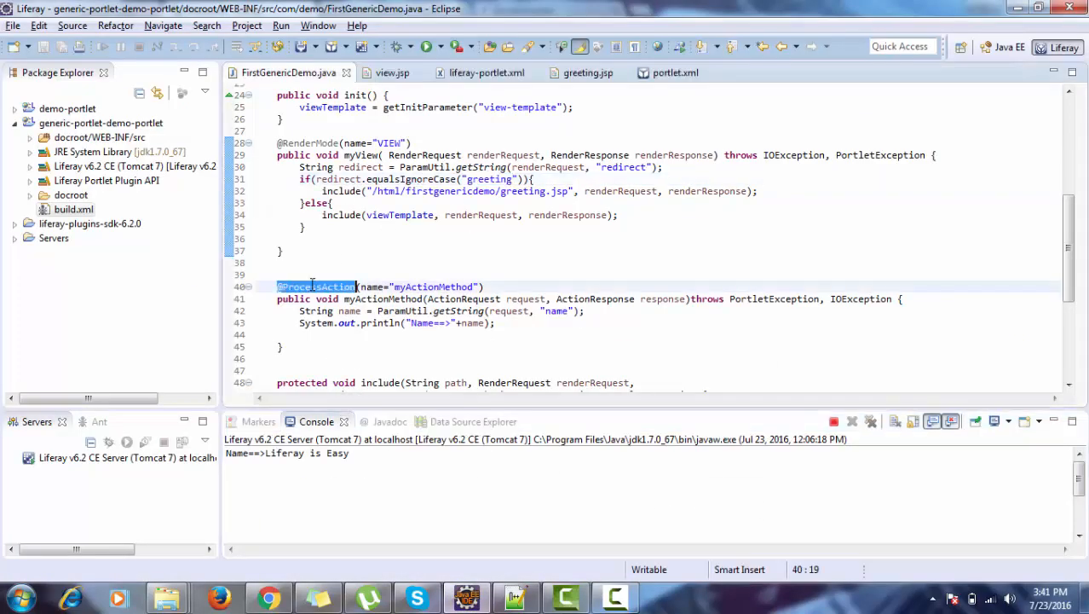
pyautogui.moveTo(392, 72)
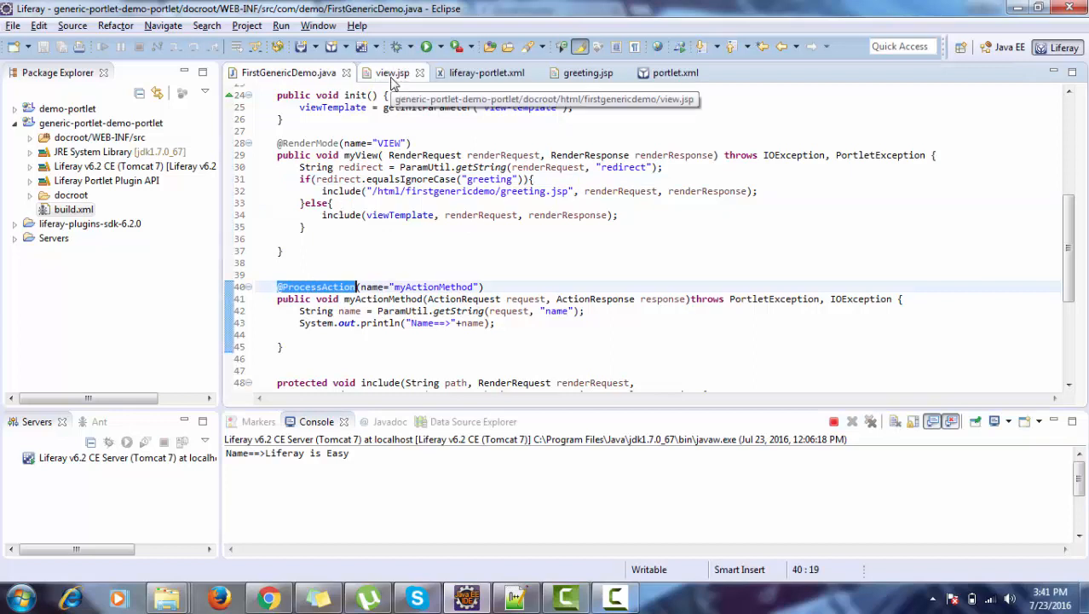
# - Paste a second copy of the name form in view.jsp and rename its field to name2
pyautogui.click(392, 72)
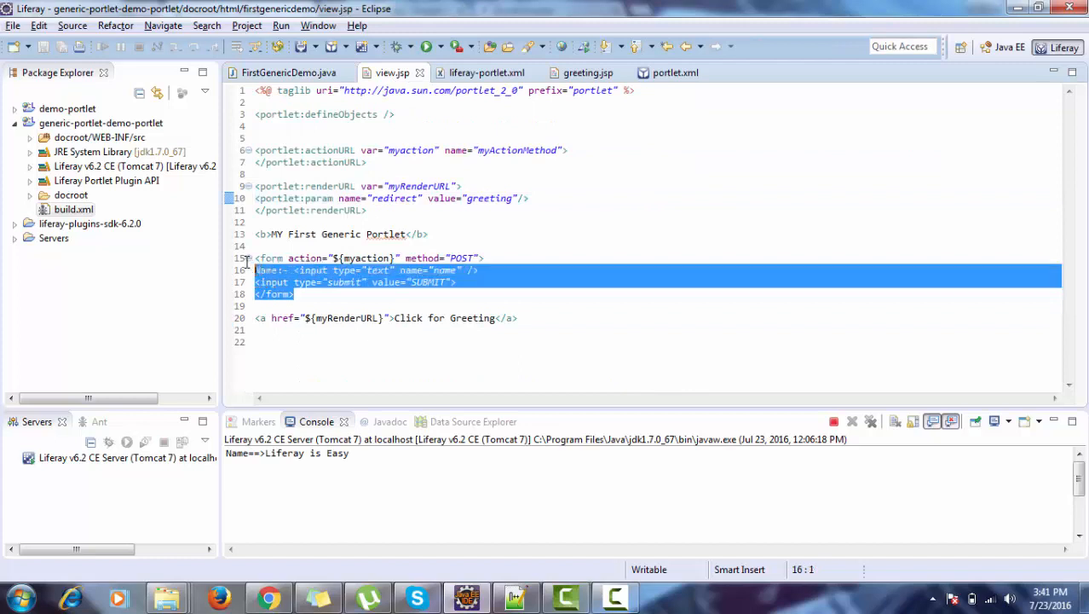
pyautogui.click(256, 257)
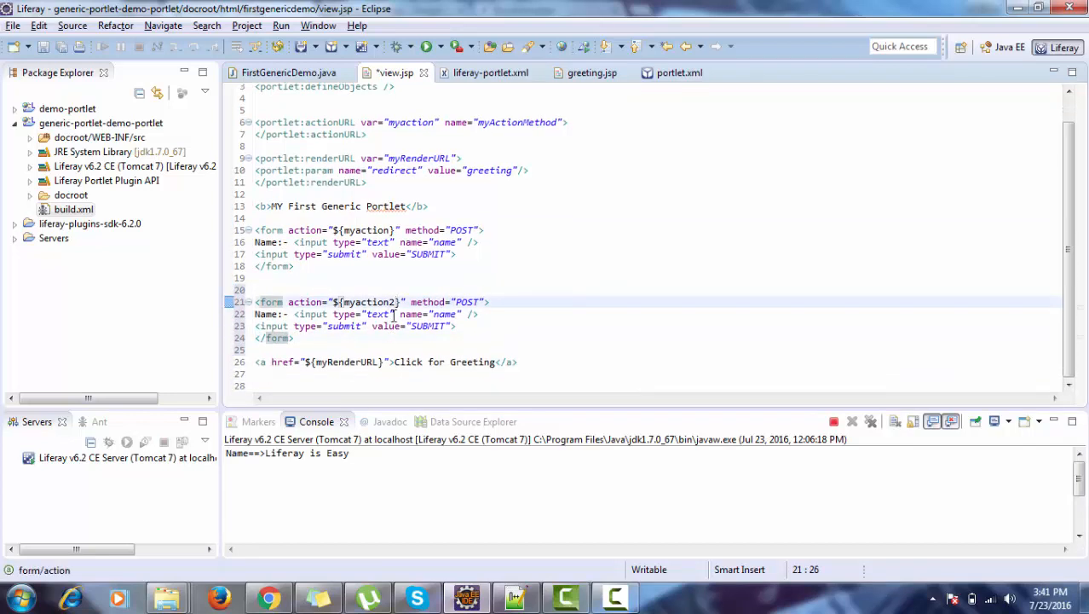
pyautogui.click(460, 313)
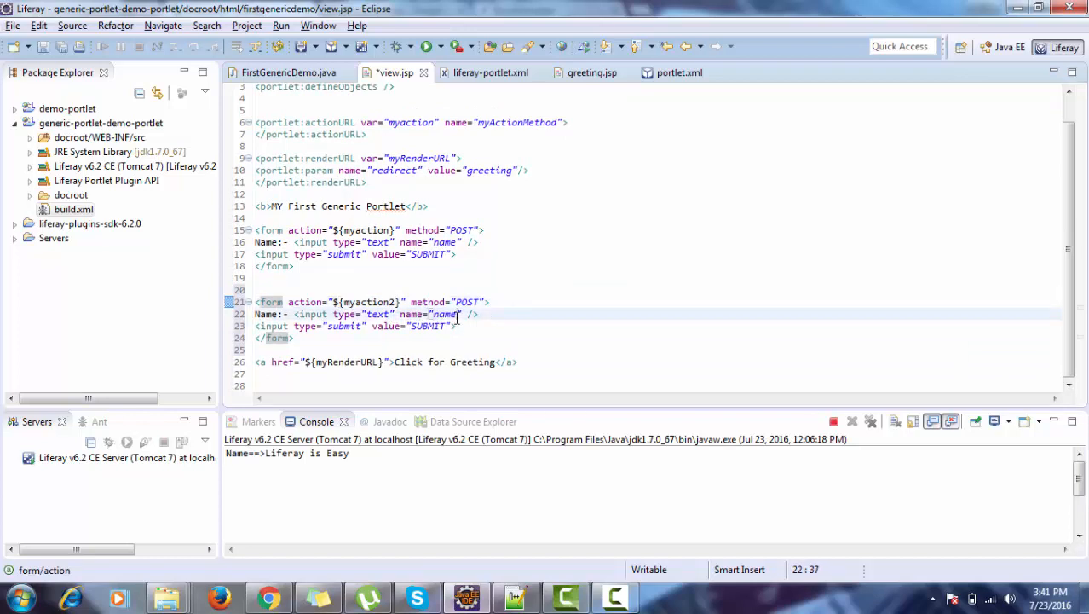
pyautogui.write('2')
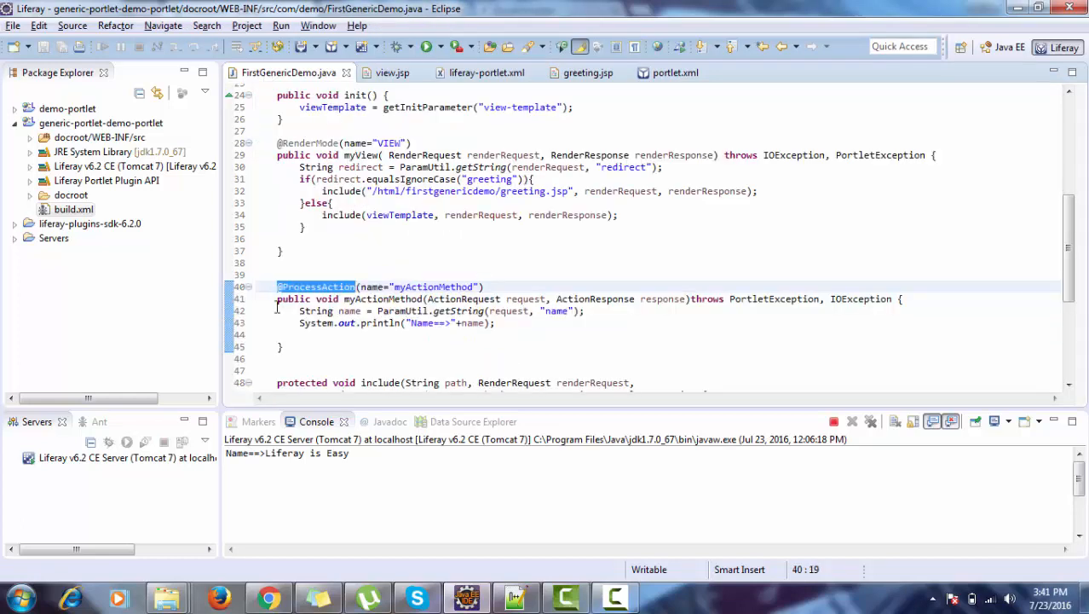
pyautogui.moveTo(406, 315)
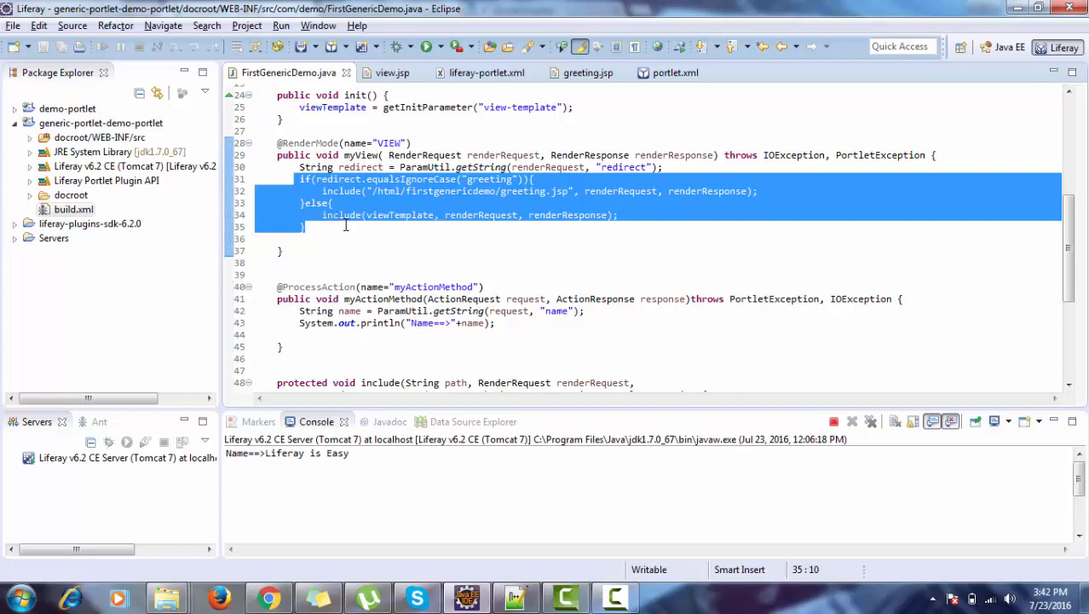
pyautogui.moveTo(326, 310)
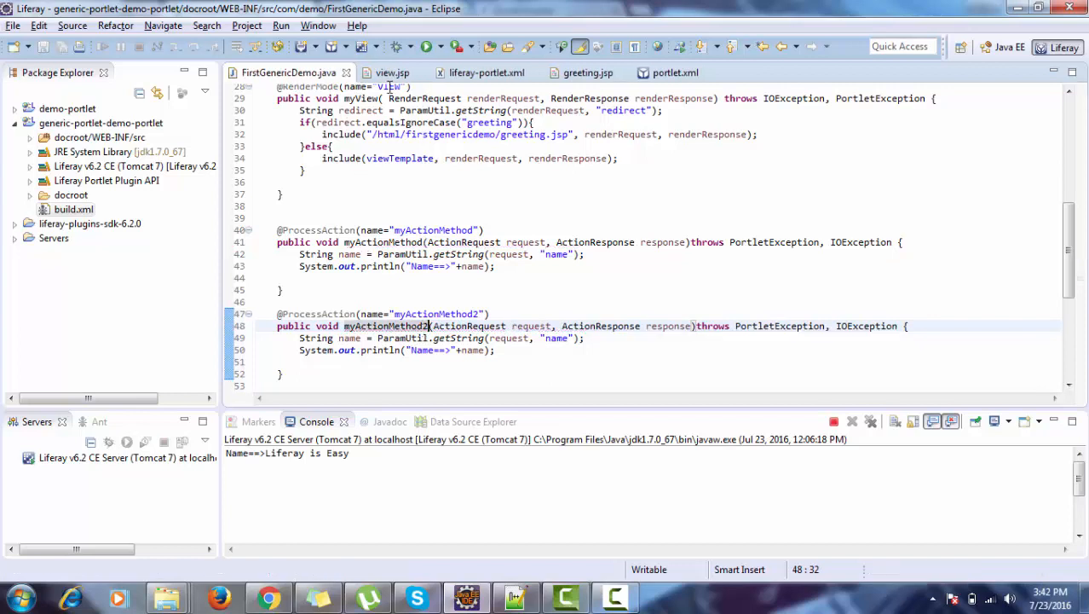
# - Duplicate the portlet:actionURL as var myaction2 with name myActionMethod2 and save view.jsp
pyautogui.click(392, 72)
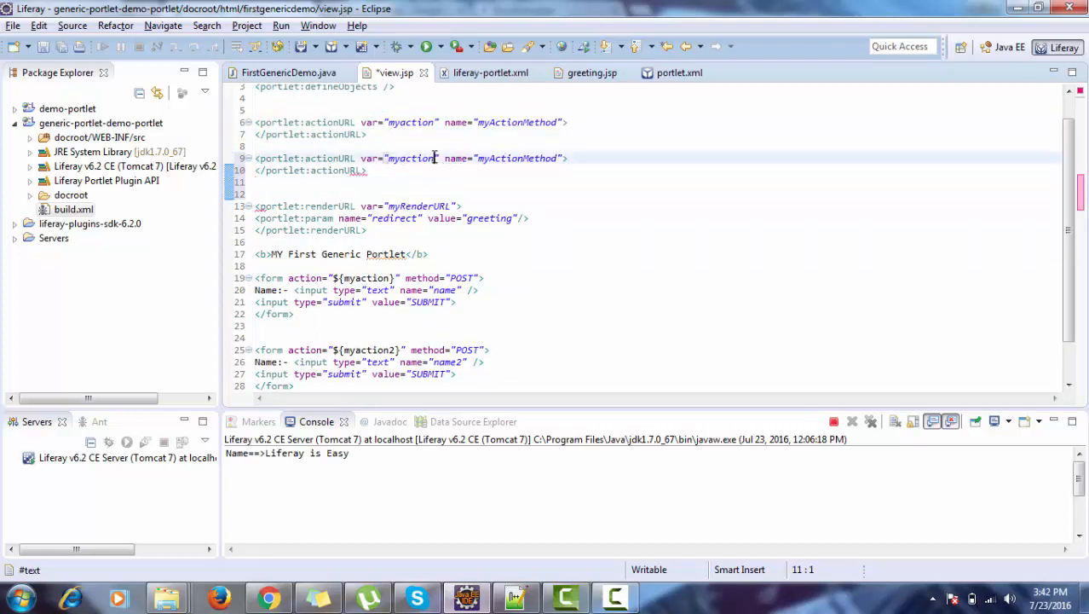
pyautogui.write('2')
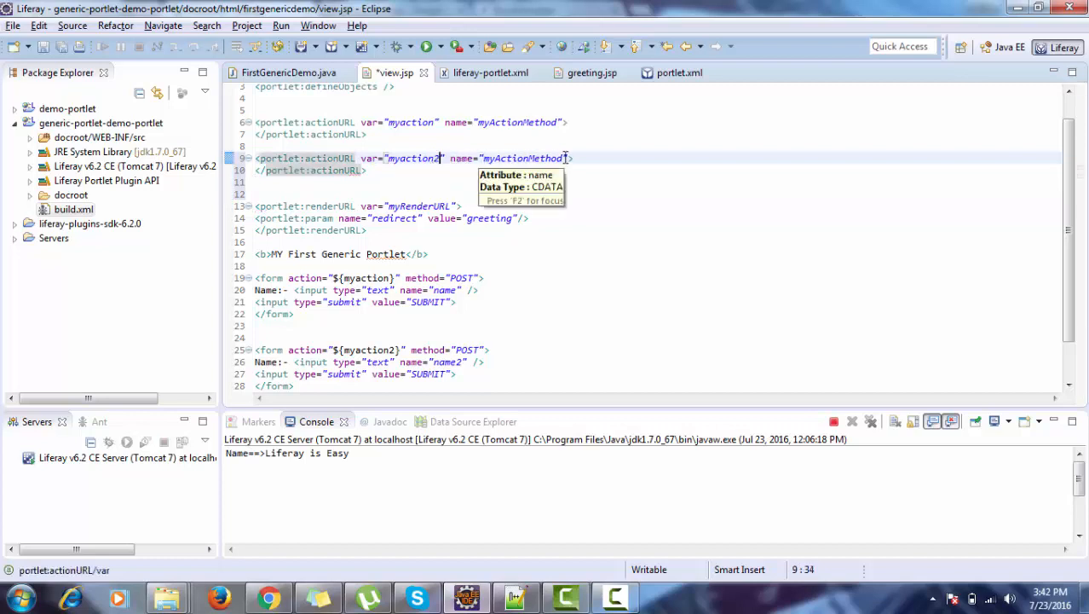
pyautogui.write('2')
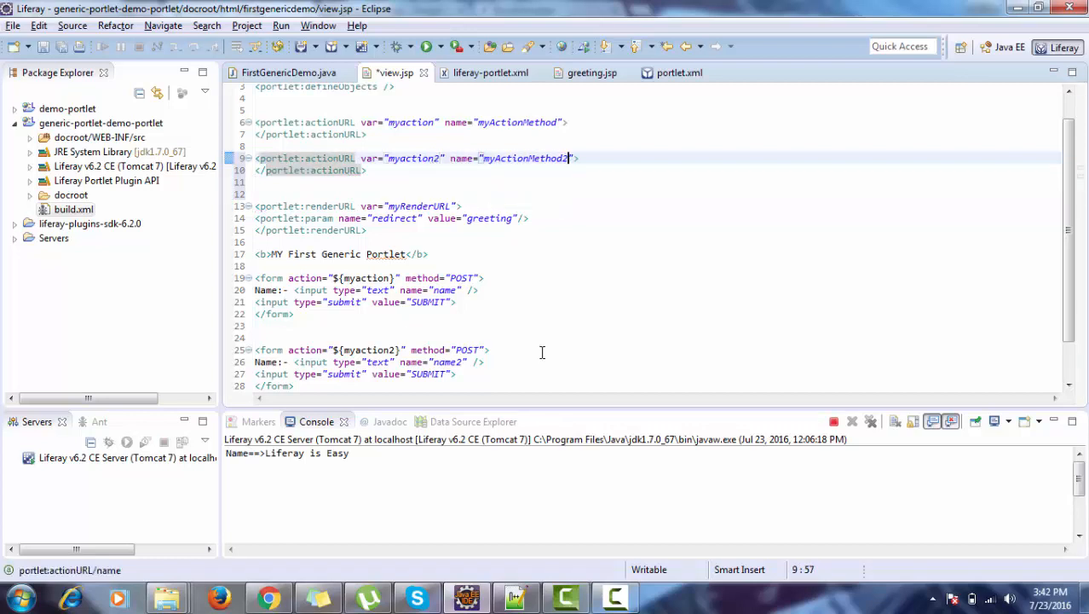
pyautogui.press('ctrl+s')
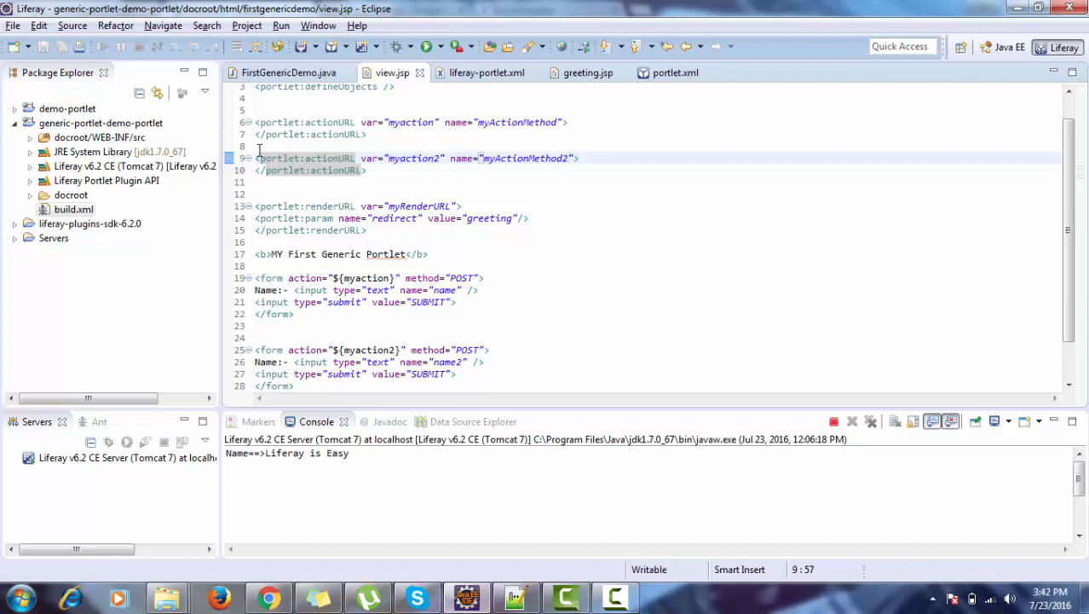